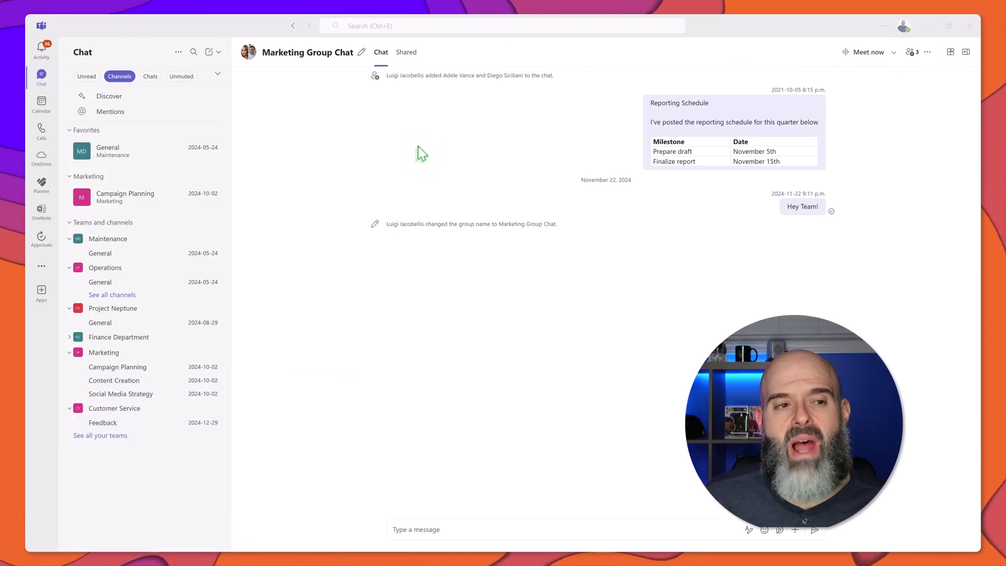
pyautogui.moveTo(41, 105)
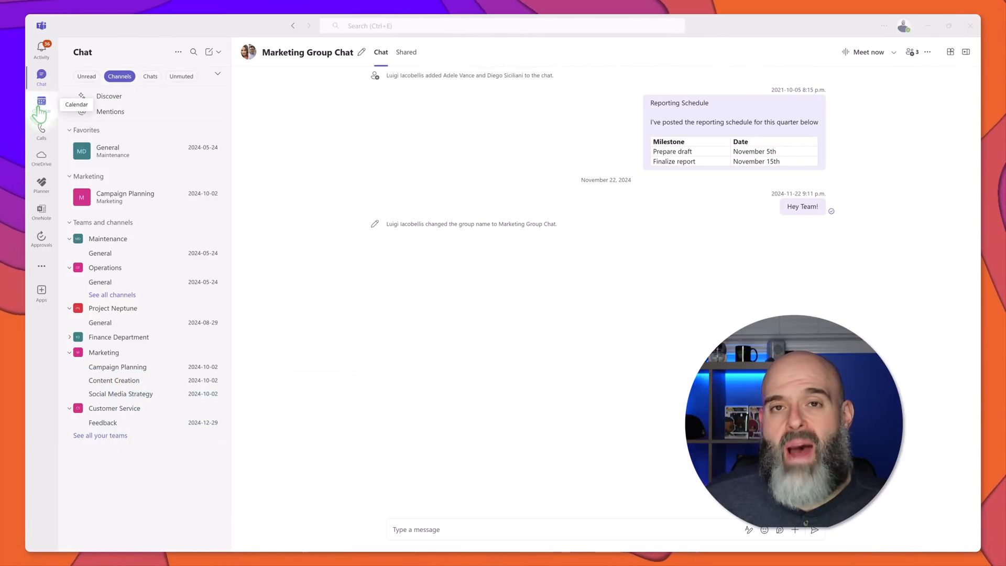
# Open the Calendar and switch on the New Calendar toggle.
pyautogui.click(41, 102)
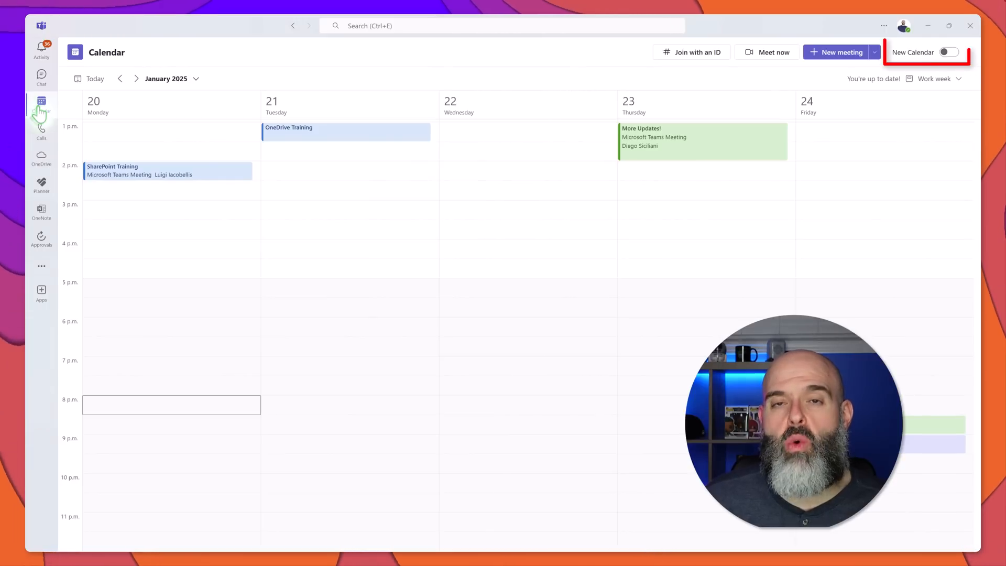
pyautogui.click(949, 52)
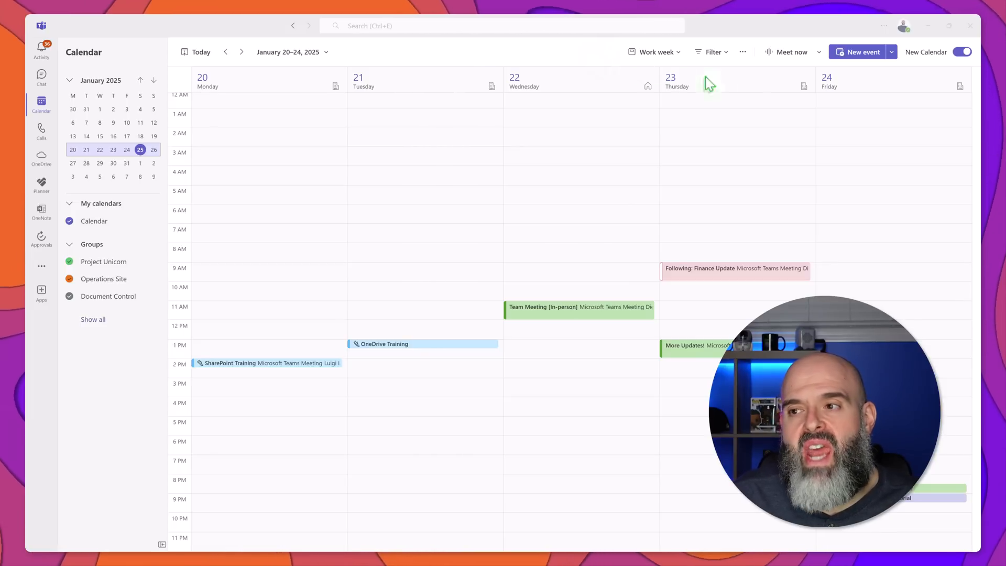
pyautogui.moveTo(891, 52)
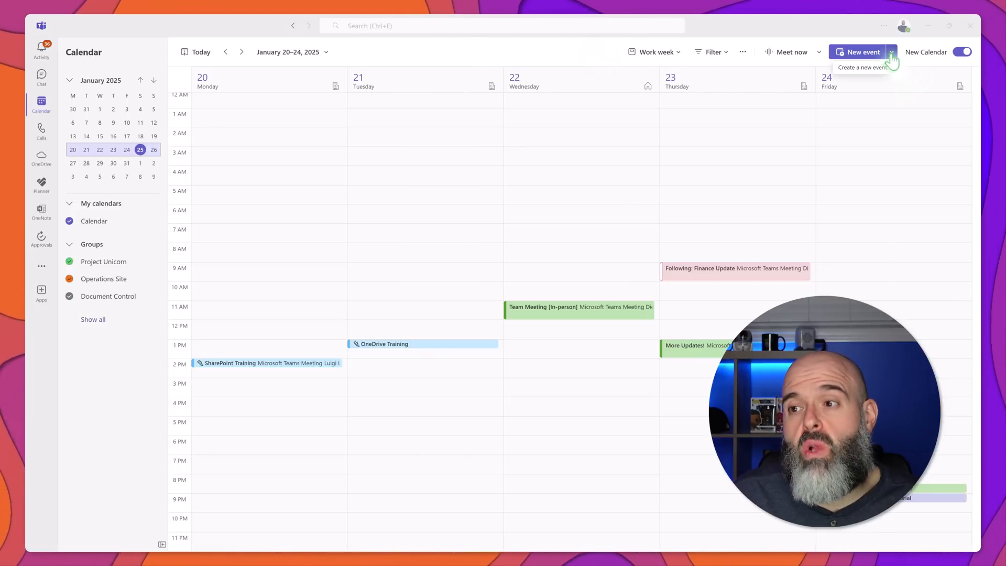
# List the New event types (Event, Channel meeting, Webinar, Town hall, Virtual appointment) and view all.
pyautogui.click(891, 51)
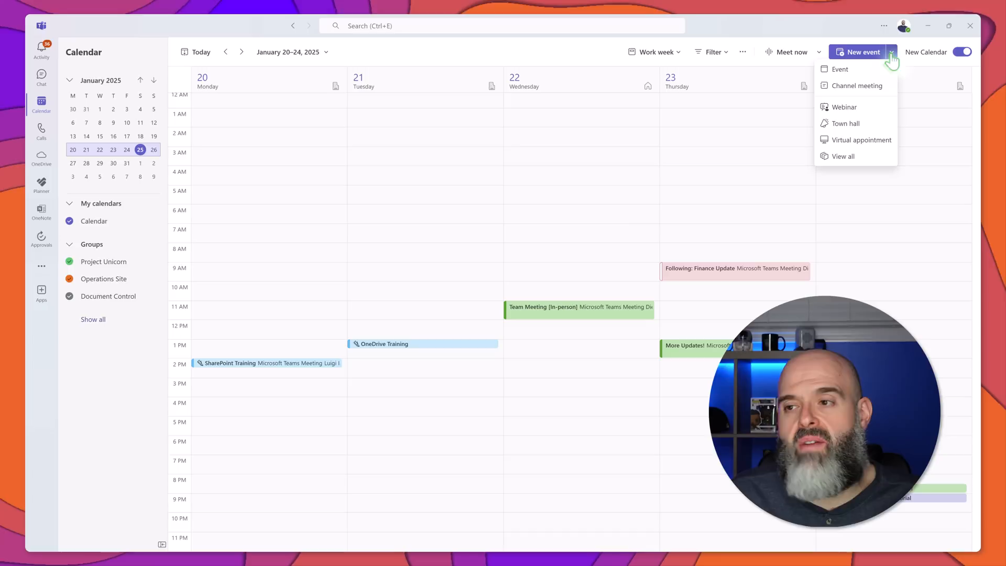
pyautogui.moveTo(886, 104)
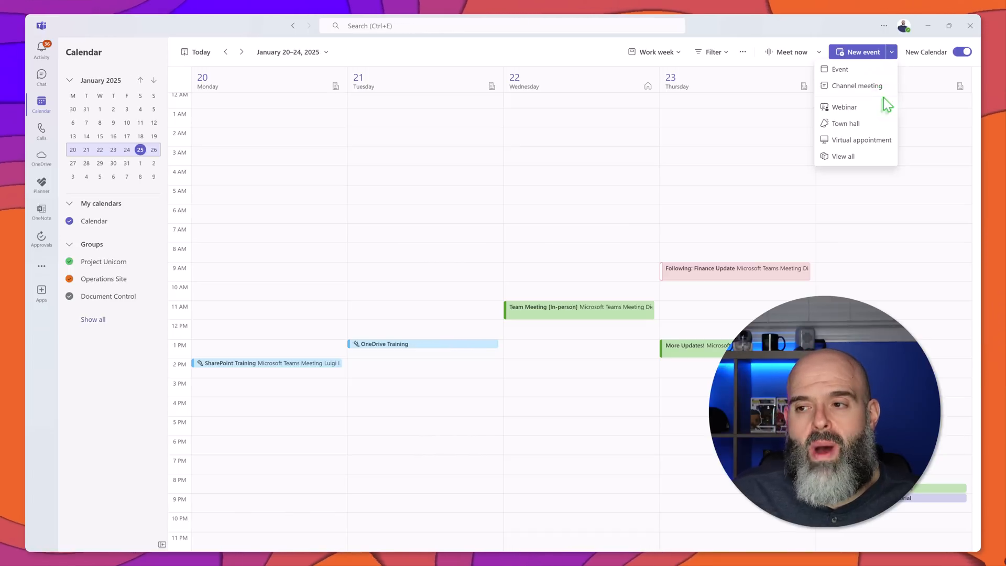
pyautogui.moveTo(887, 136)
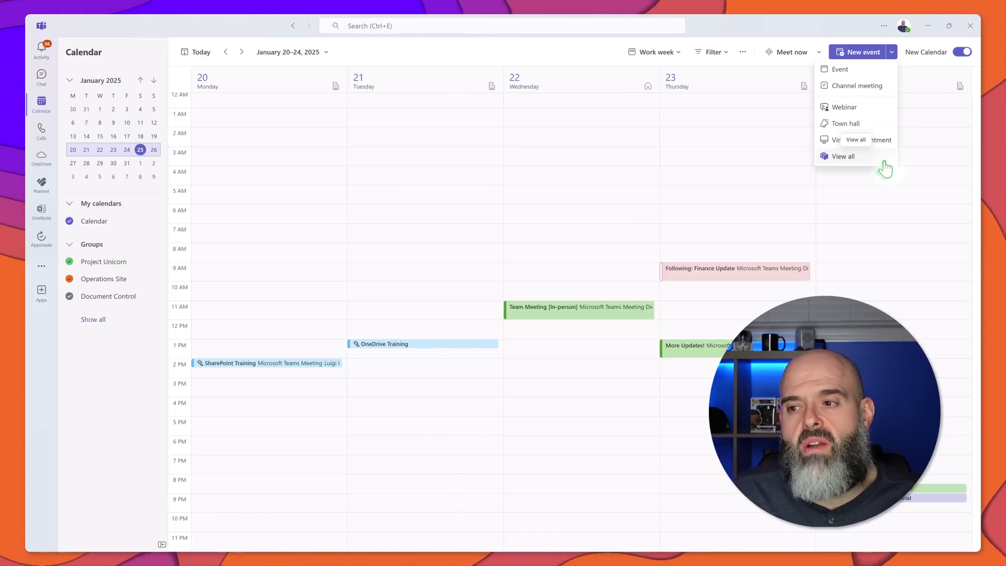
pyautogui.click(843, 157)
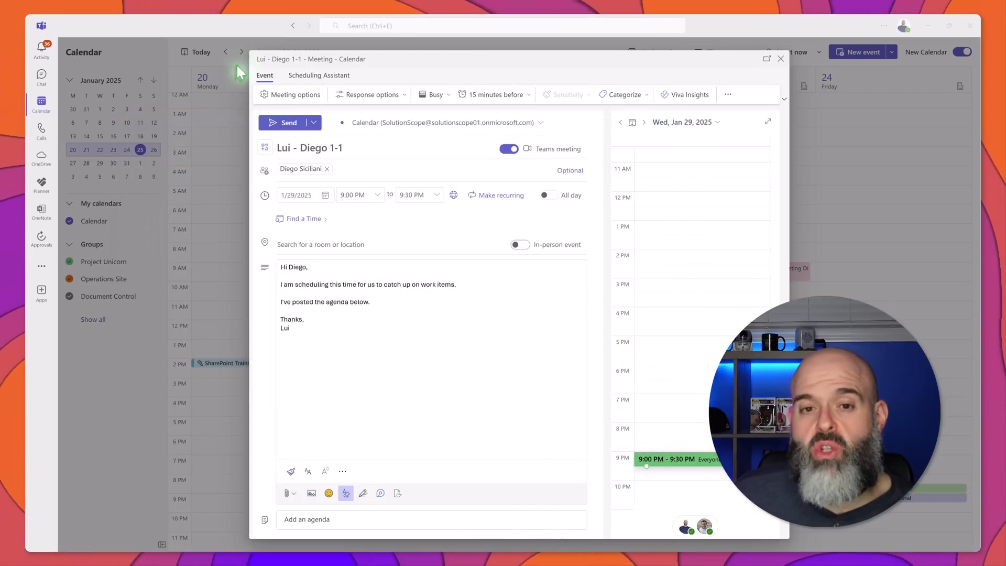
pyautogui.moveTo(295, 103)
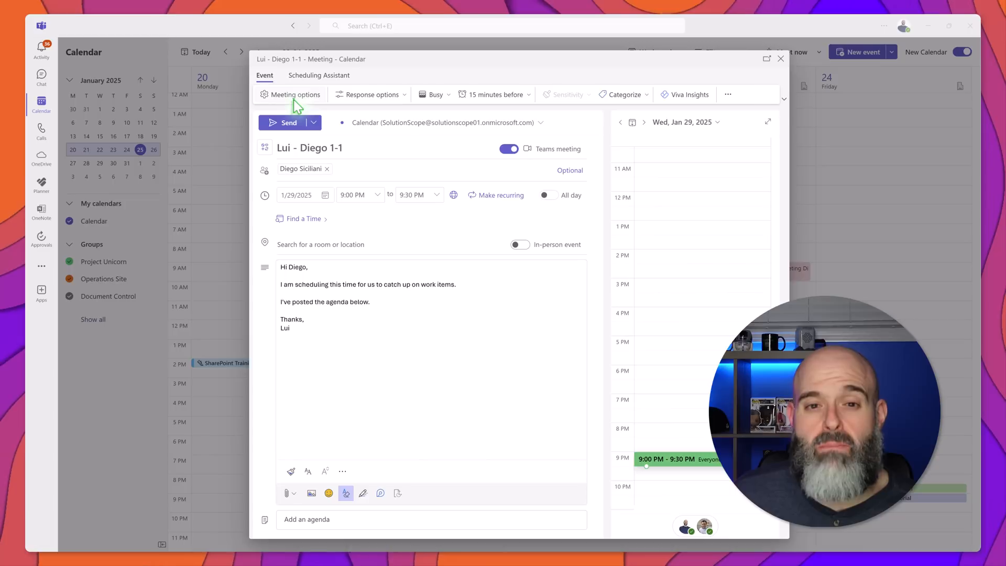
# Review the 1-1 meeting's response options, reminder times, colour categories and overflow menu.
pyautogui.click(371, 95)
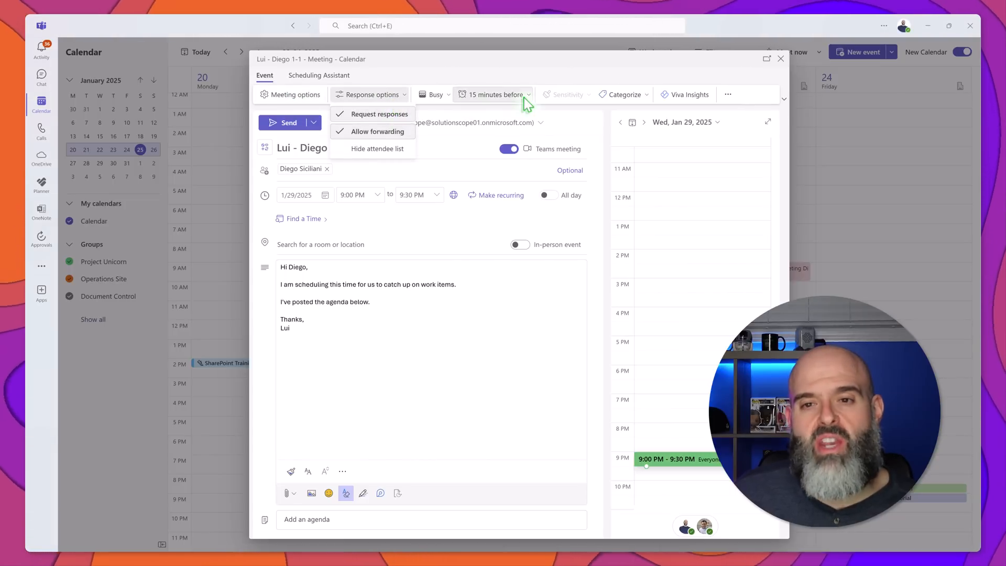
pyautogui.click(491, 95)
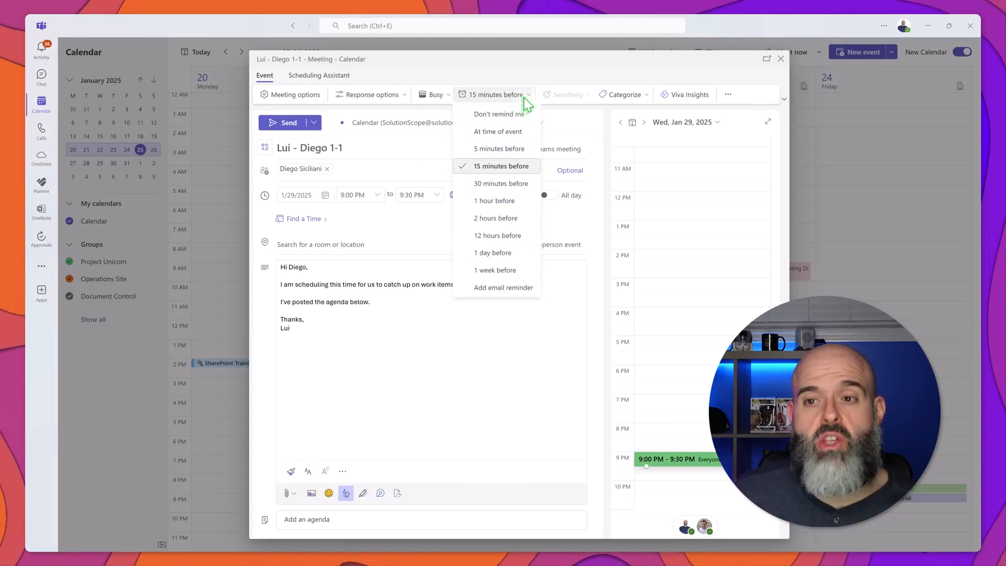
pyautogui.click(620, 94)
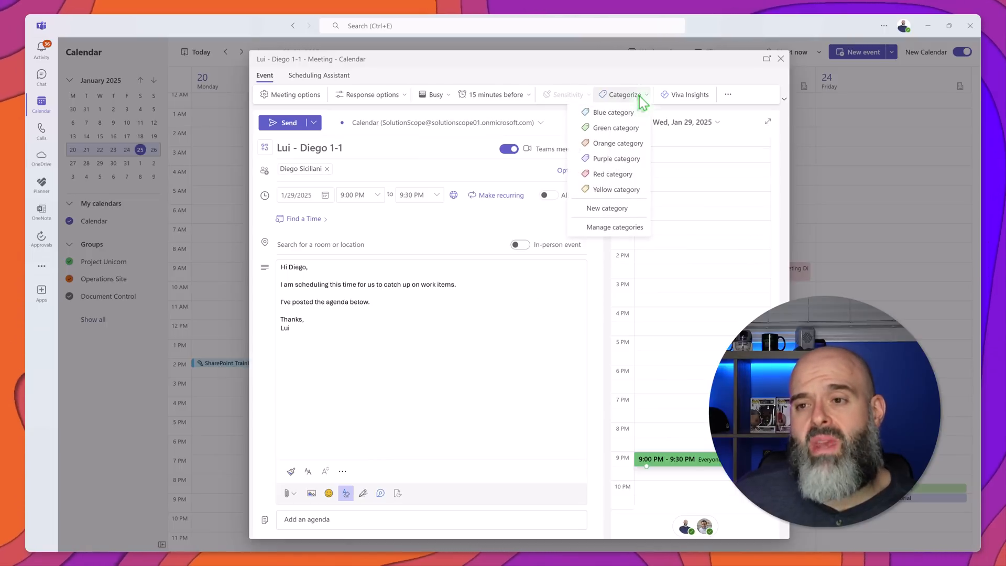
pyautogui.moveTo(688, 101)
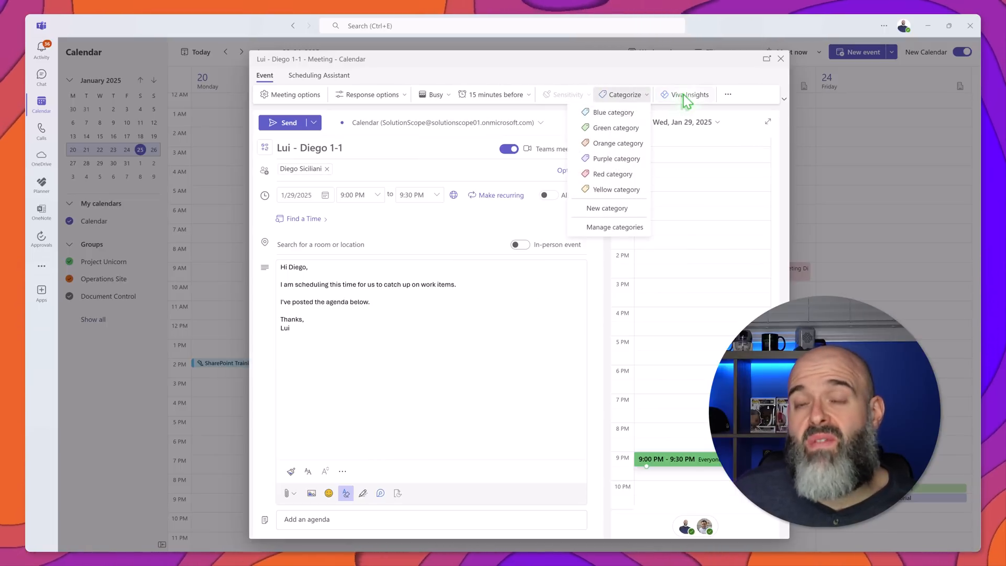
pyautogui.click(728, 94)
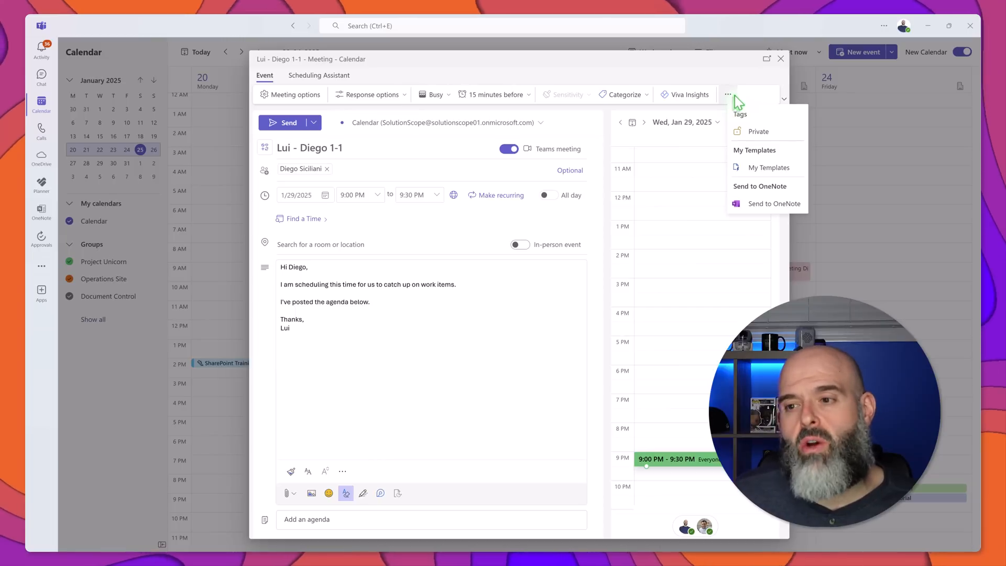
pyautogui.moveTo(798, 128)
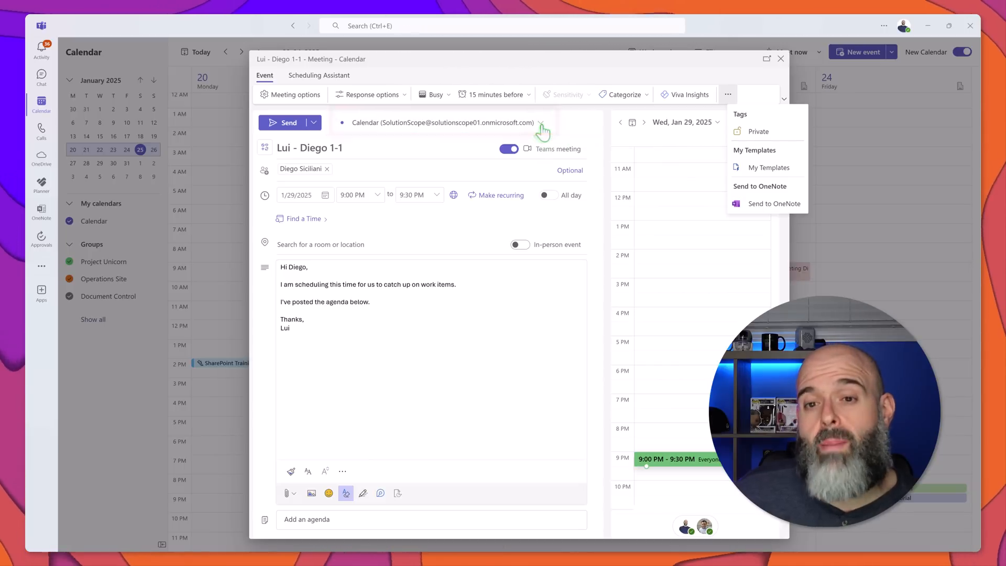
pyautogui.click(728, 95)
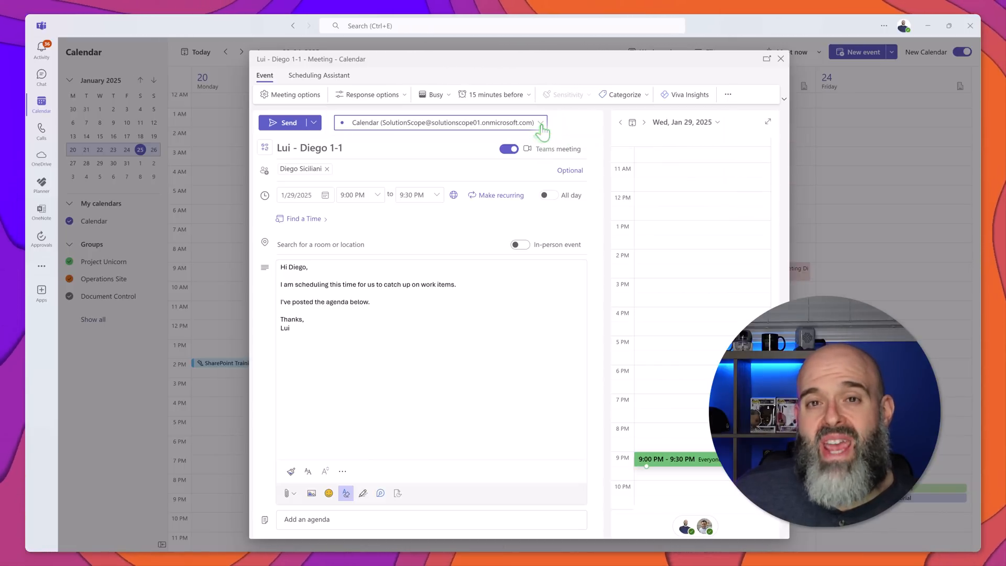
pyautogui.click(541, 123)
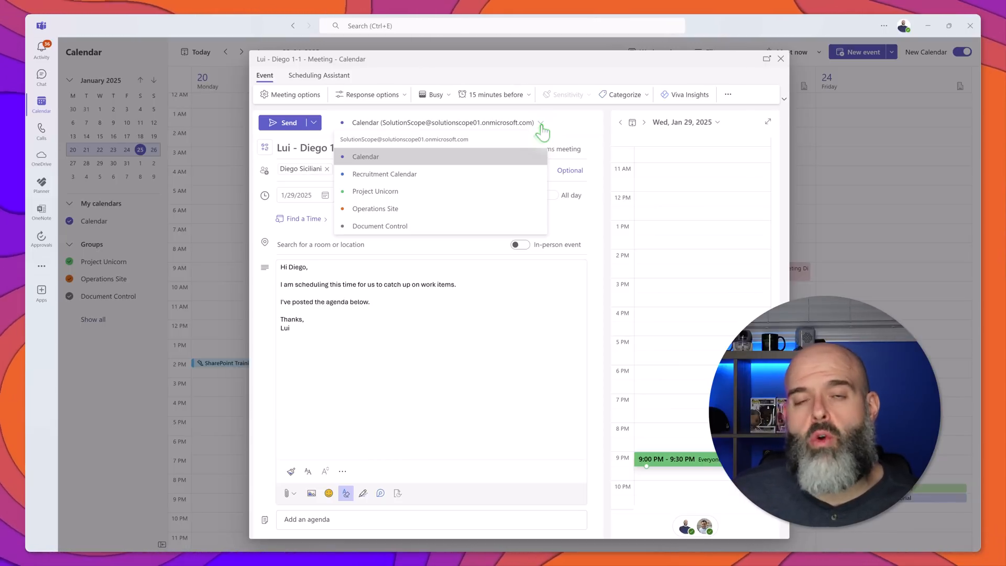
pyautogui.click(365, 156)
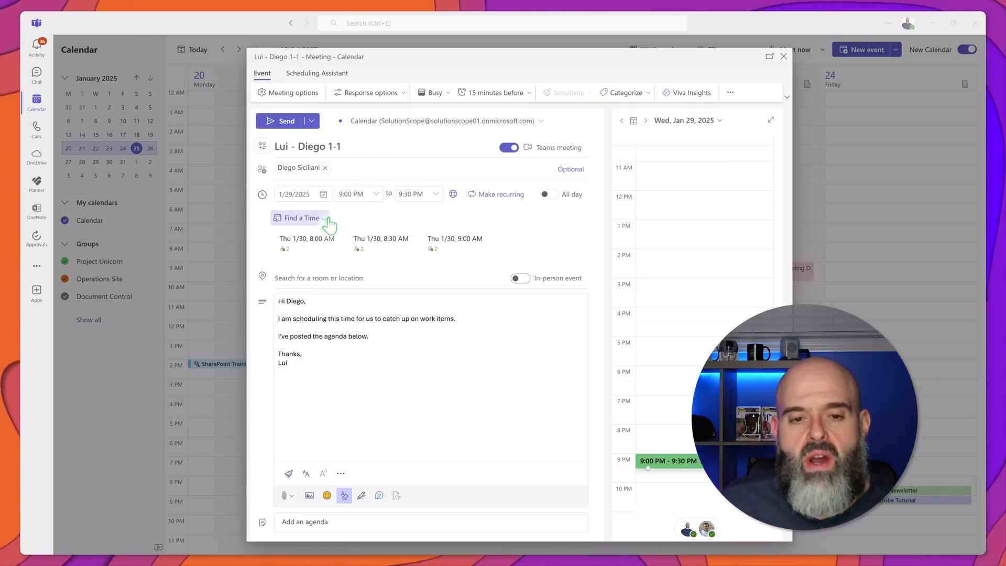
pyautogui.moveTo(351, 225)
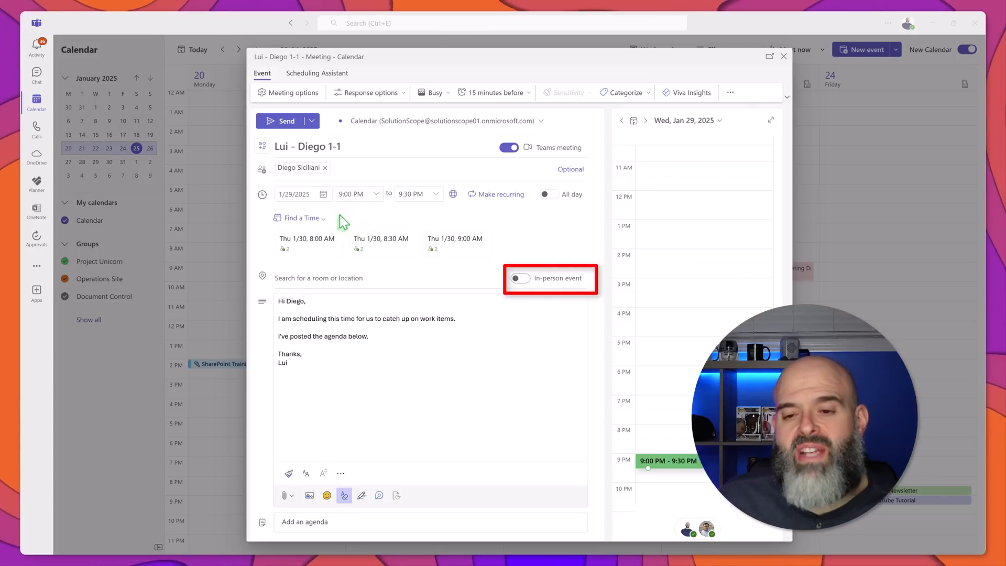
pyautogui.moveTo(520, 278)
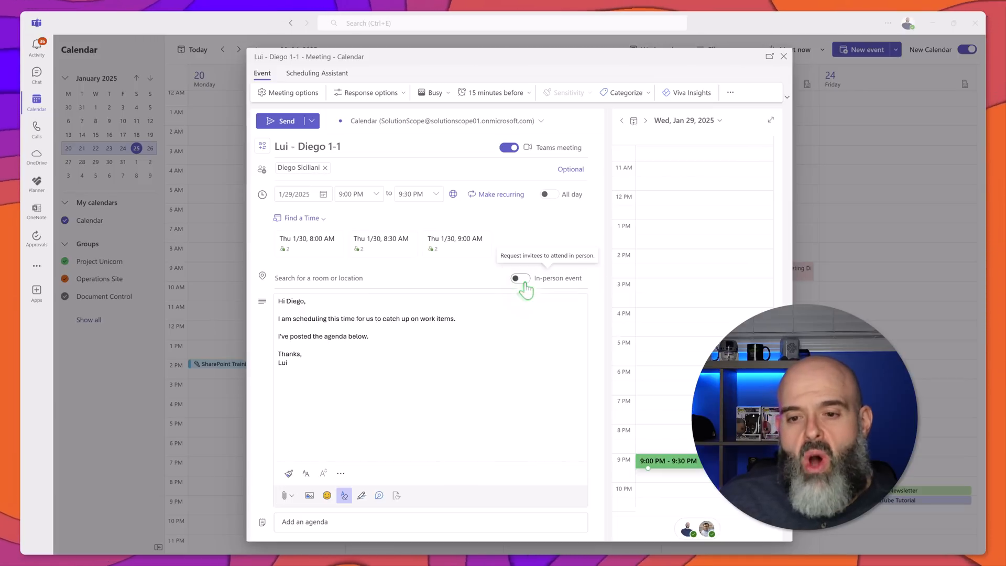
# Turn on the In-person event toggle for the 1-1 meeting.
pyautogui.click(520, 278)
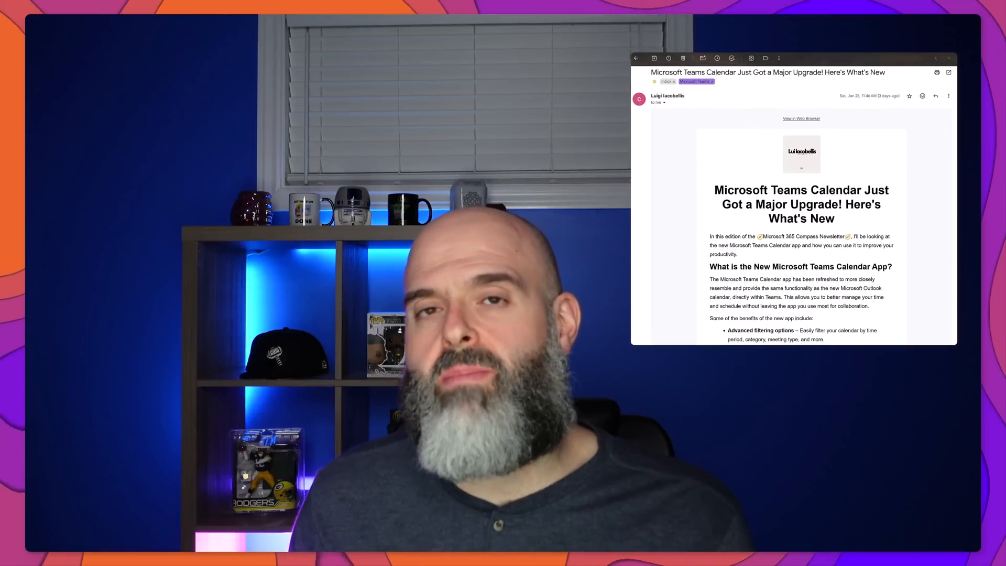
pyautogui.scroll(-3)
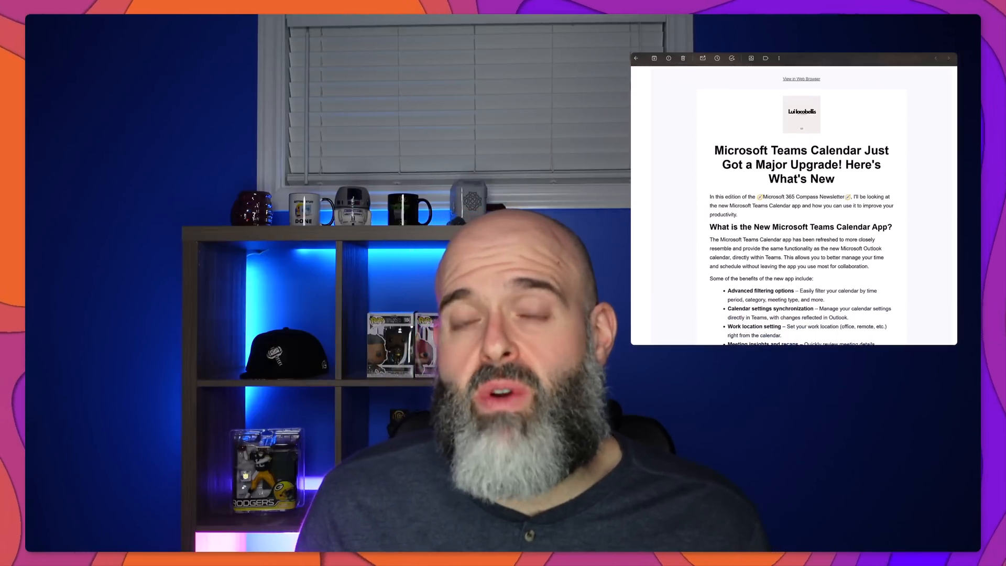
pyautogui.scroll(-3)
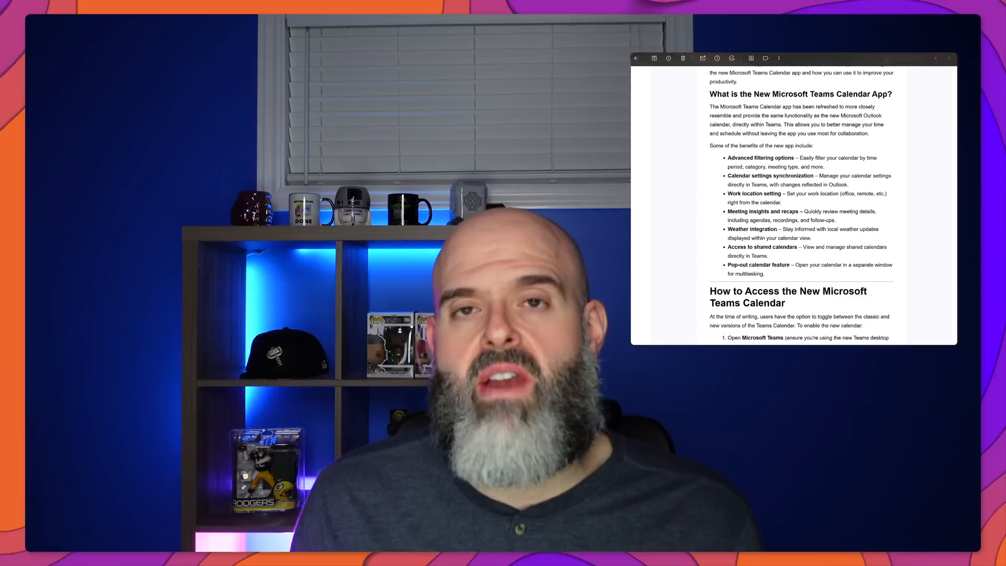
pyautogui.scroll(-3)
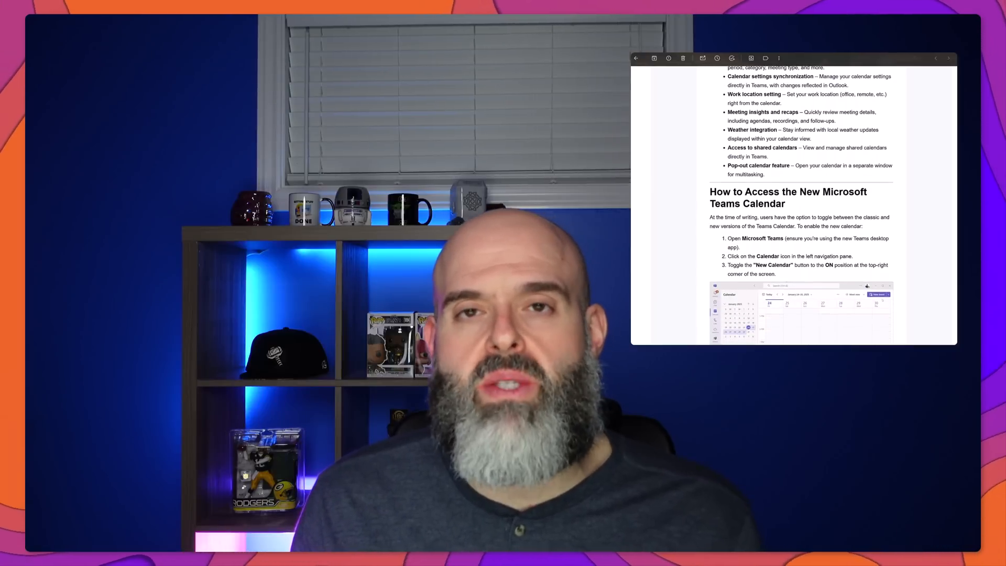
pyautogui.scroll(-3)
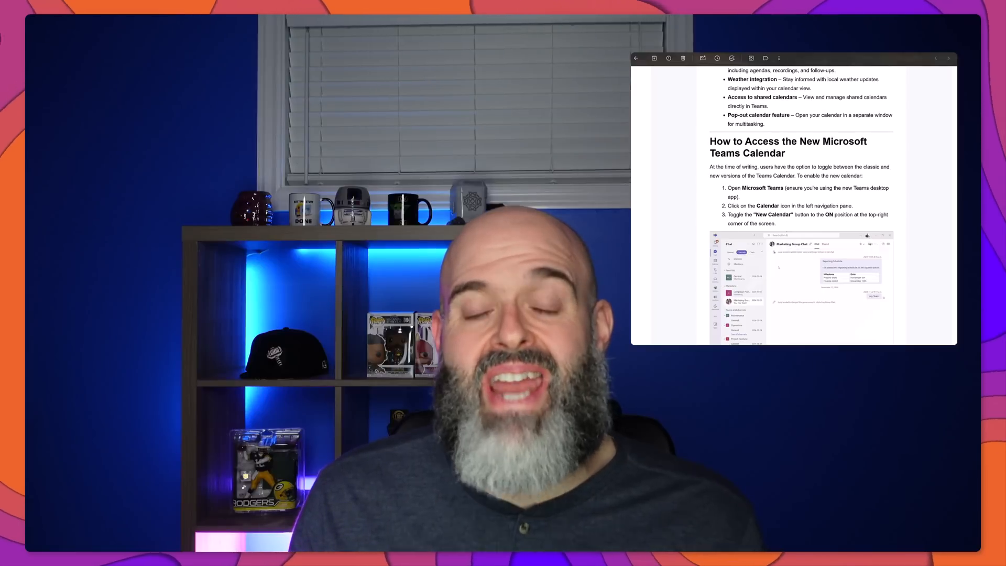
pyautogui.scroll(-3)
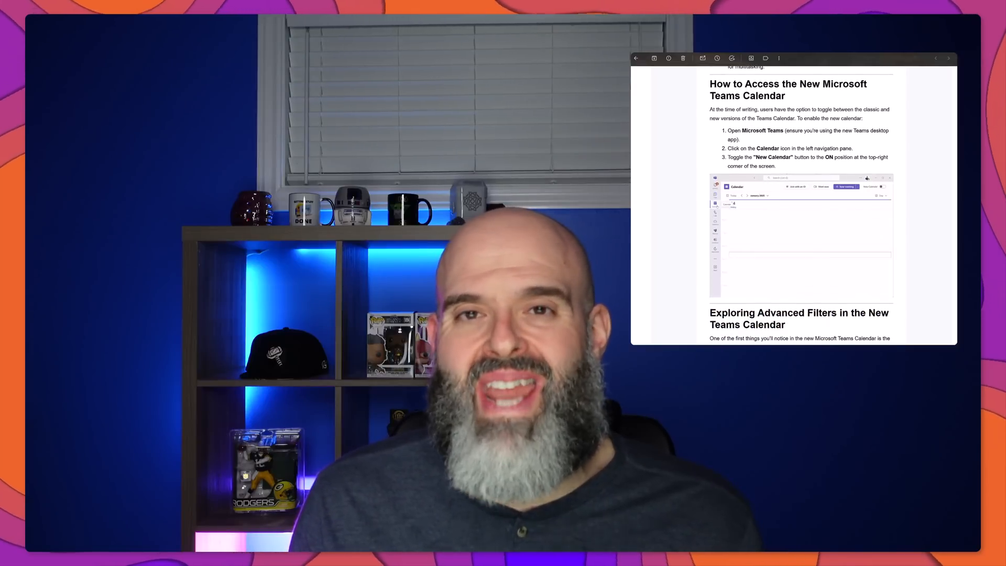
pyautogui.scroll(-3)
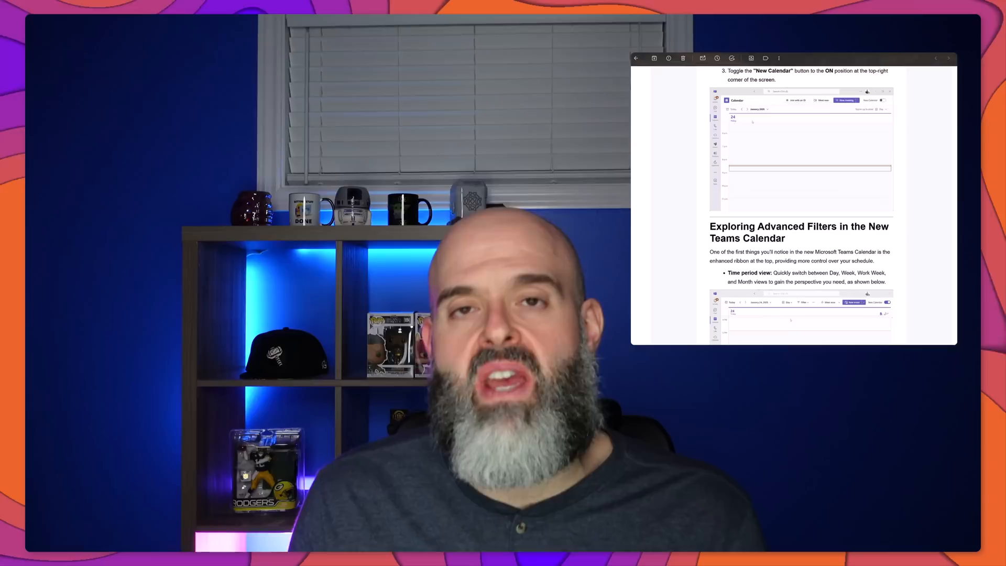
pyautogui.scroll(-3)
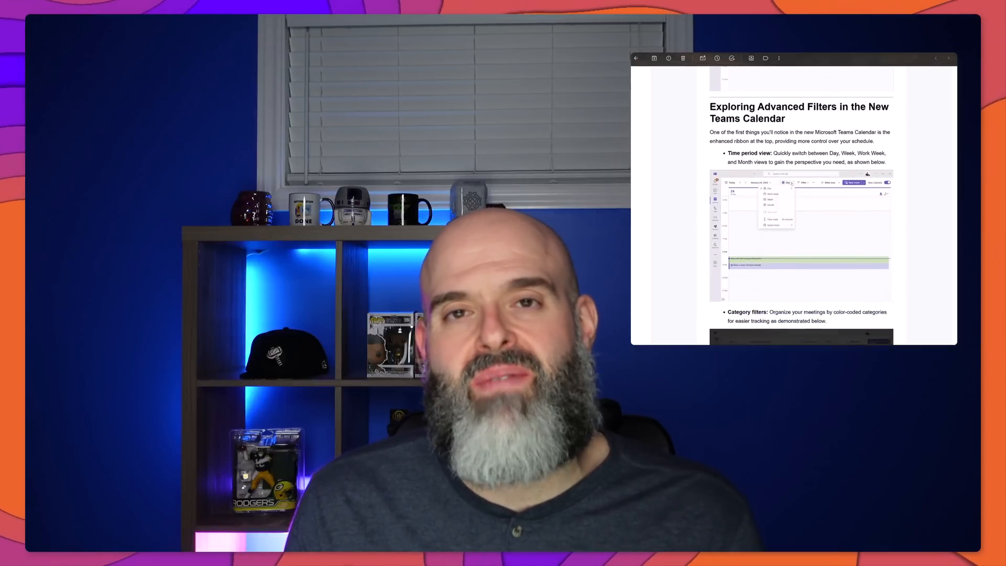
pyautogui.scroll(-3)
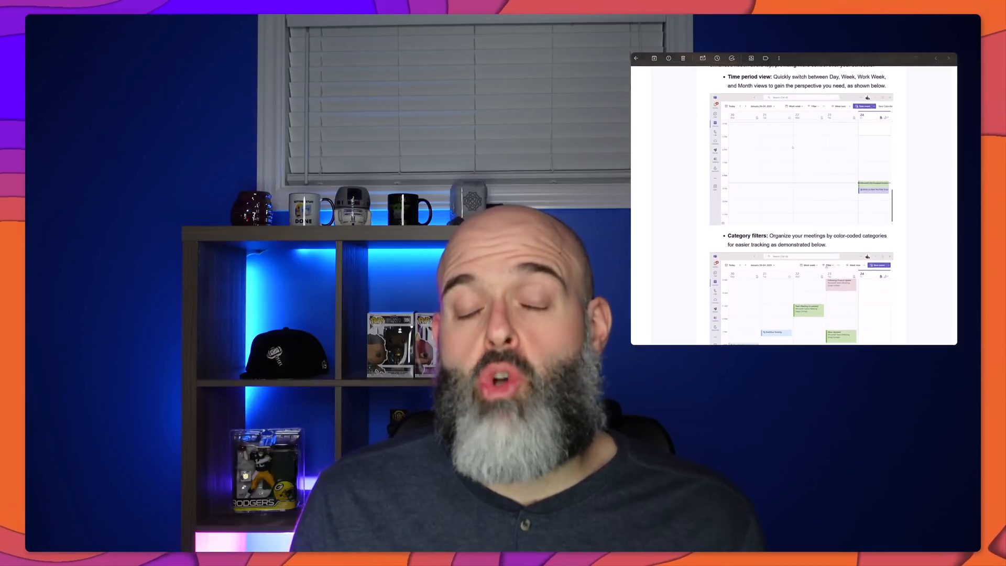
pyautogui.scroll(-3)
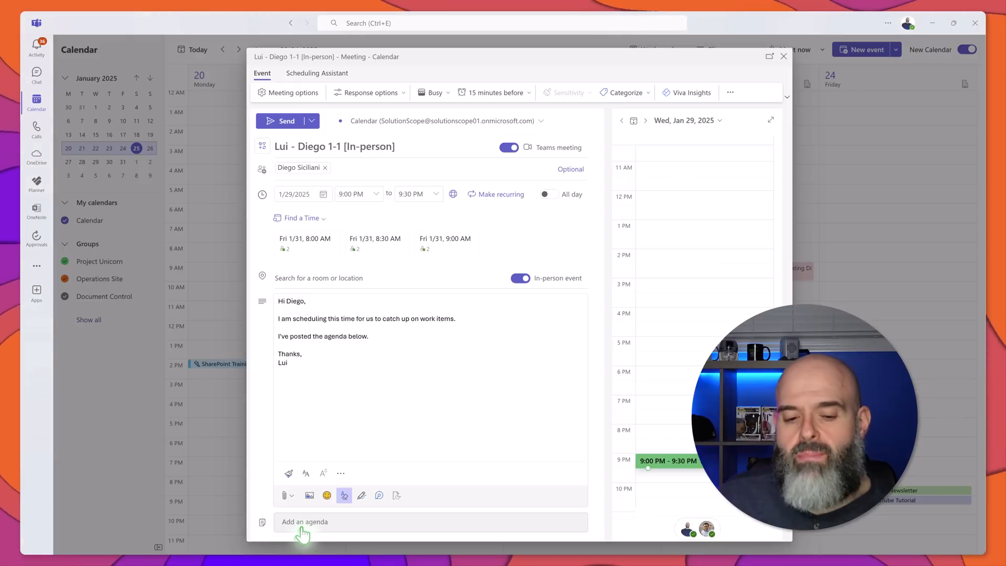
# Insert the Loop agenda component into the 1-1 meeting, then return to the calendar.
pyautogui.click(305, 522)
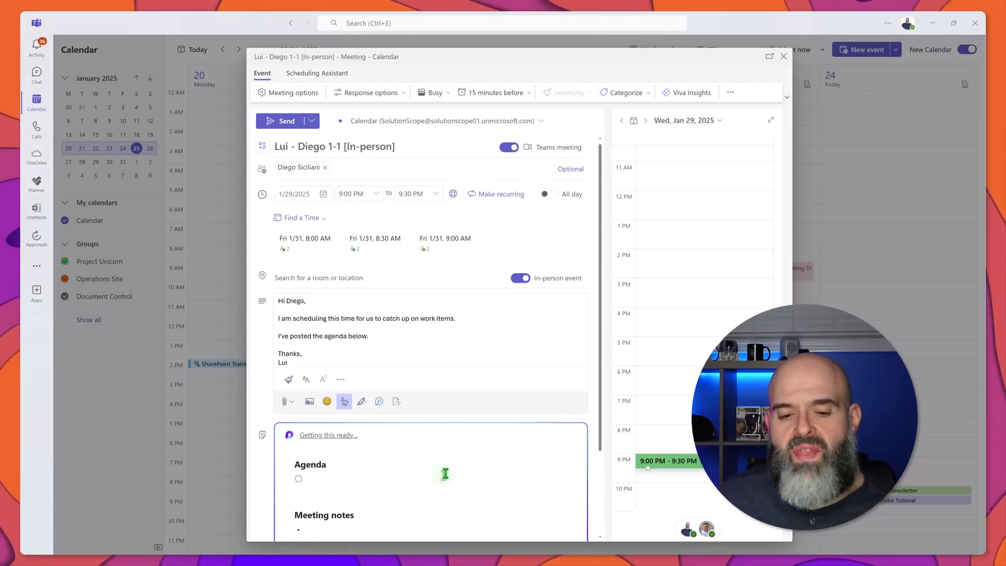
pyautogui.scroll(-3)
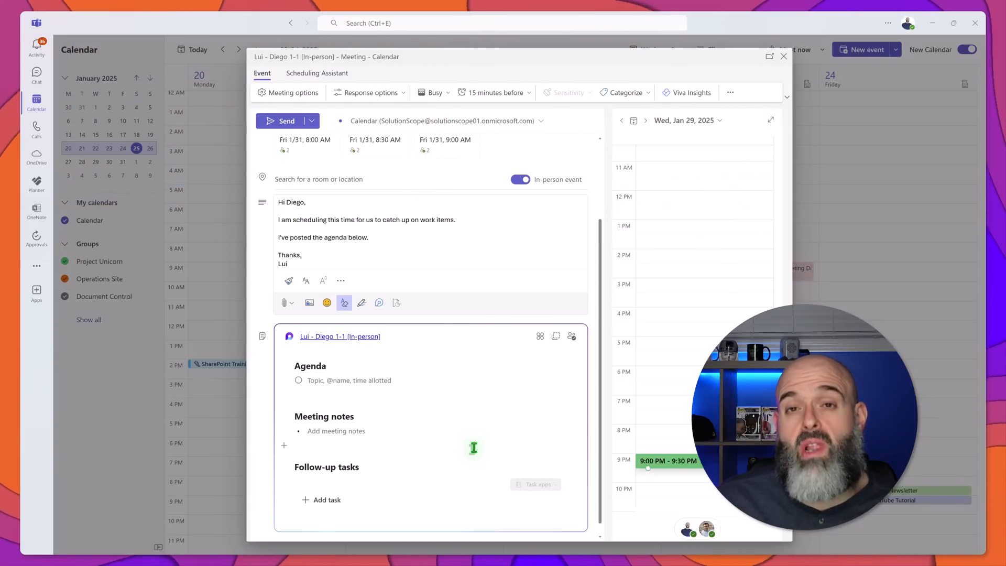
pyautogui.click(783, 56)
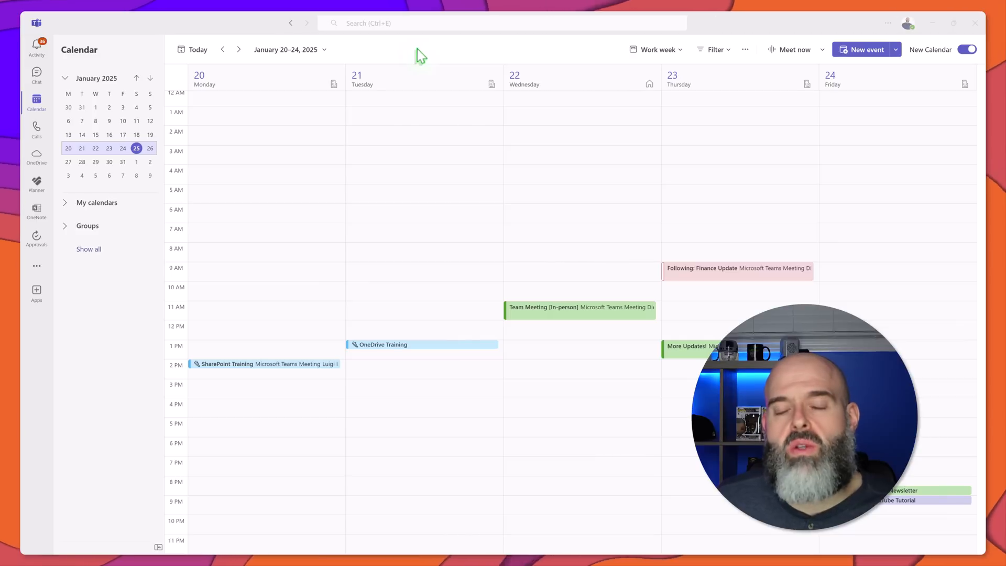
pyautogui.moveTo(365, 101)
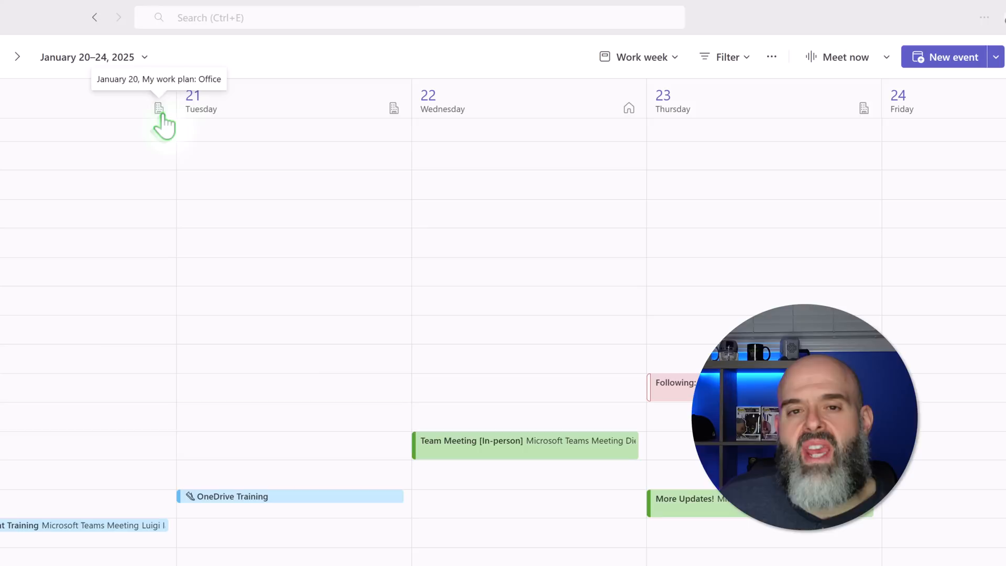
pyautogui.moveTo(629, 108)
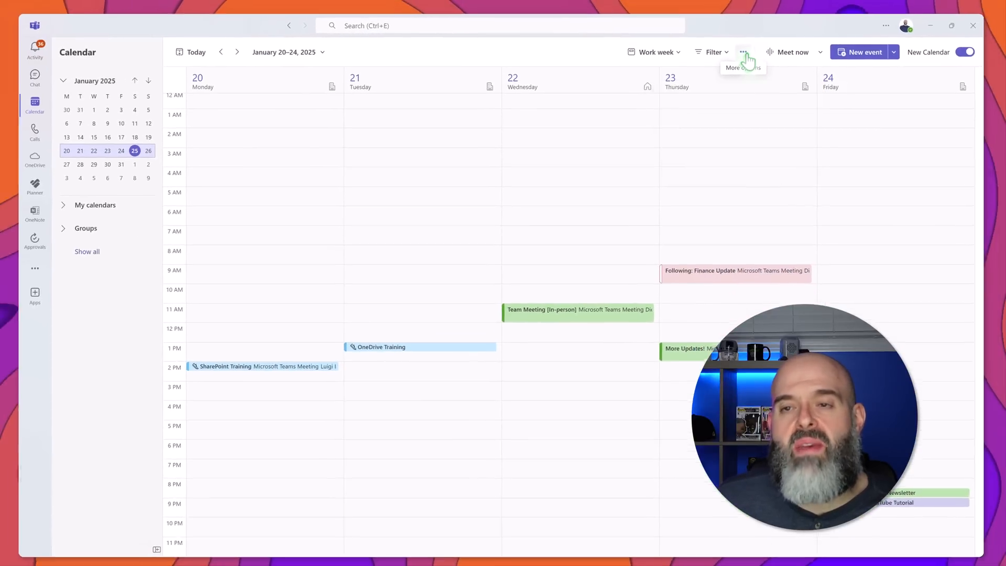
# Open Work hours and location settings and limit organization sharing to office or remote.
pyautogui.click(743, 52)
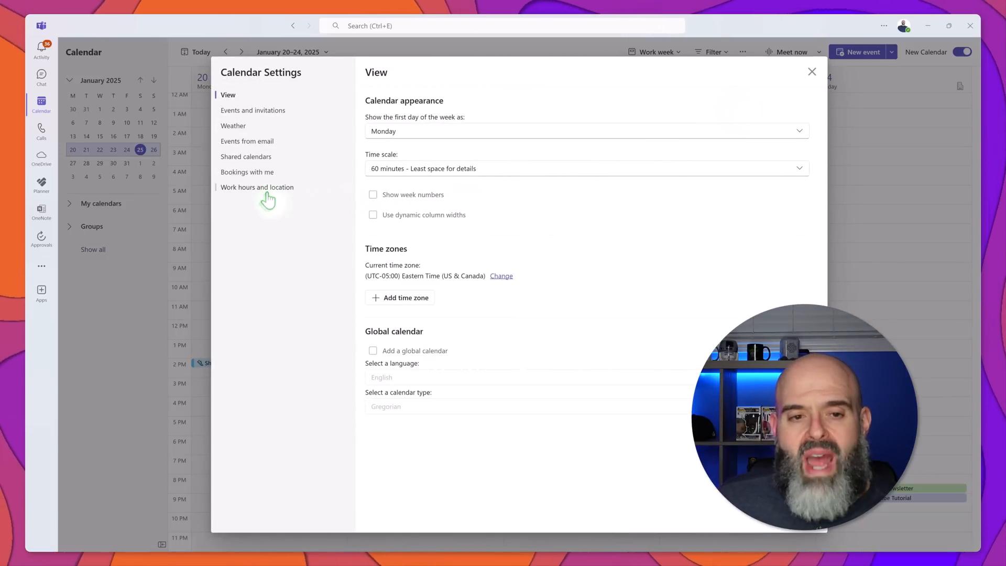
pyautogui.click(257, 187)
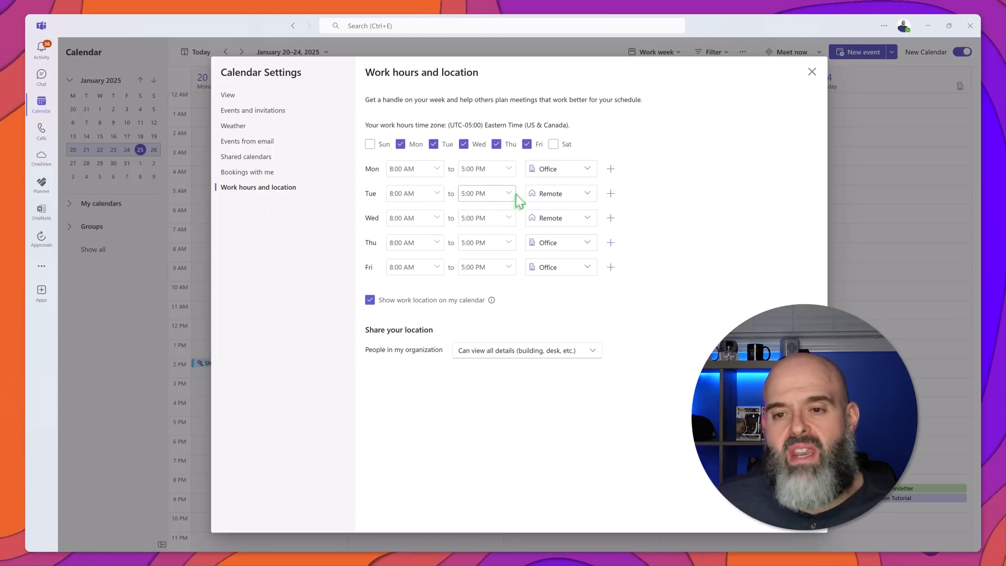
pyautogui.moveTo(594, 177)
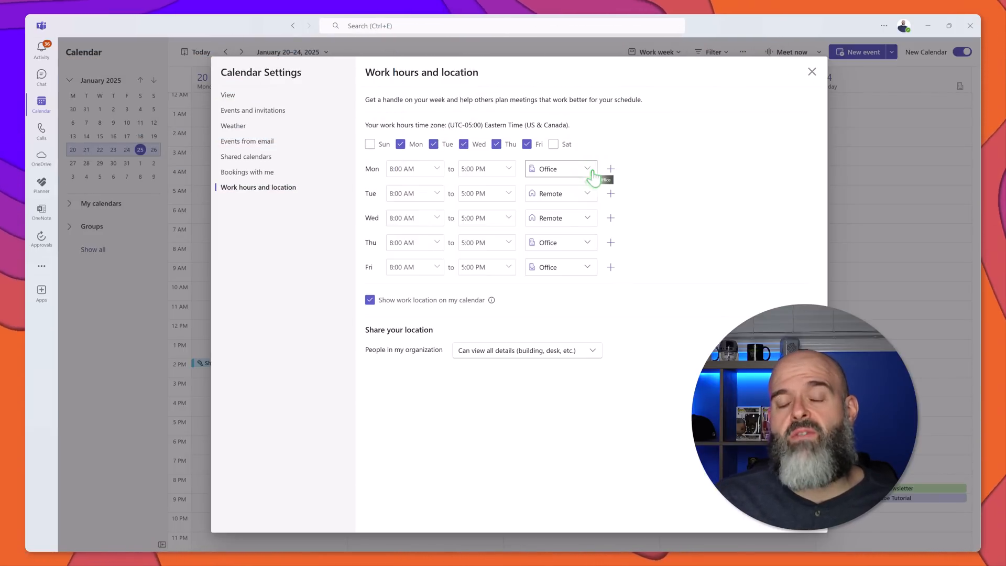
pyautogui.scroll(-3)
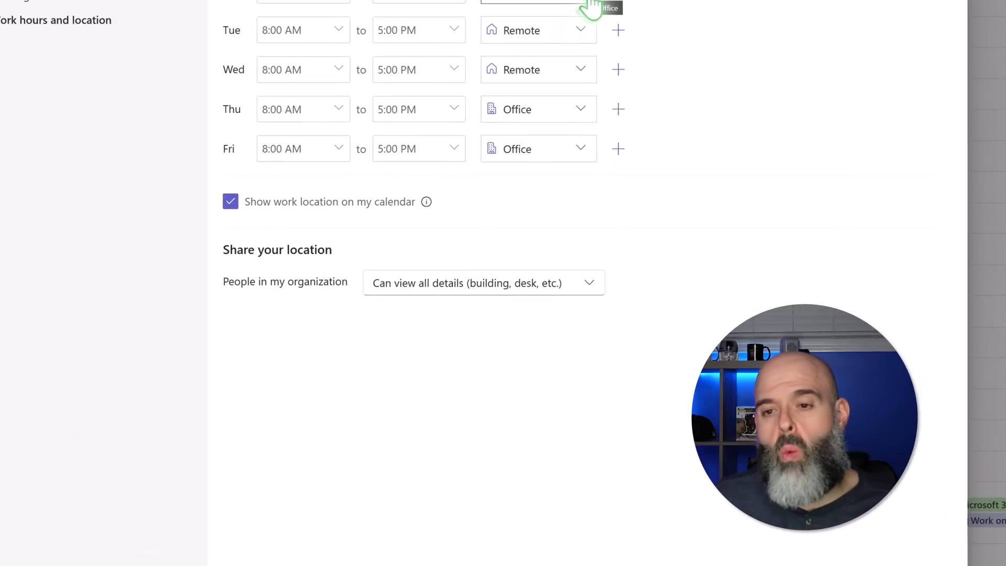
pyautogui.moveTo(583, 268)
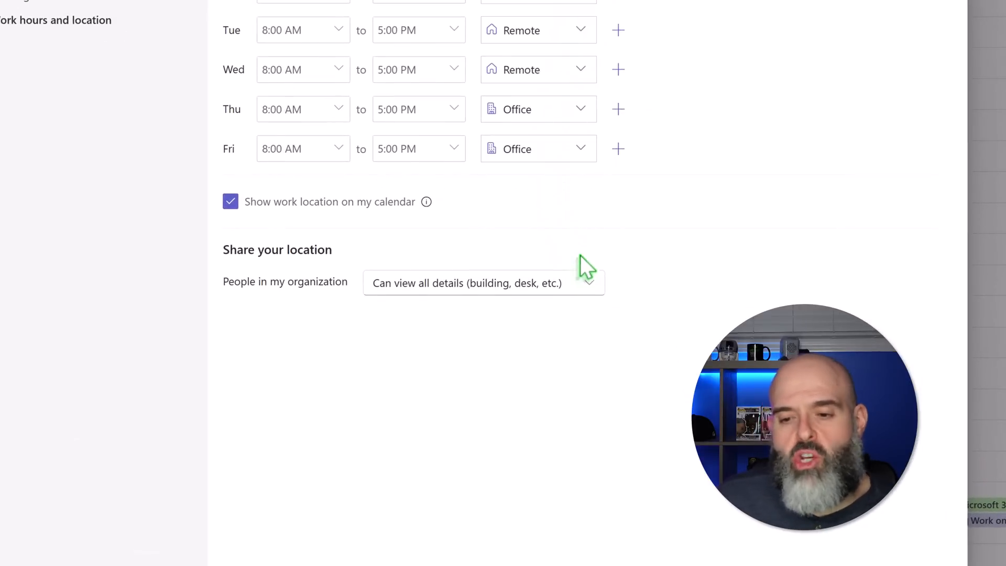
pyautogui.click(483, 283)
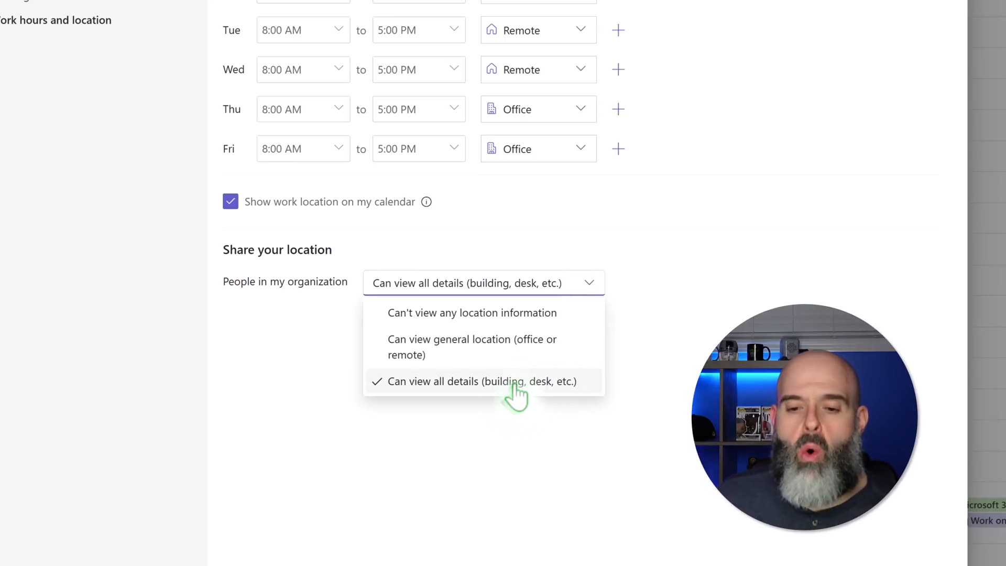
pyautogui.moveTo(477, 354)
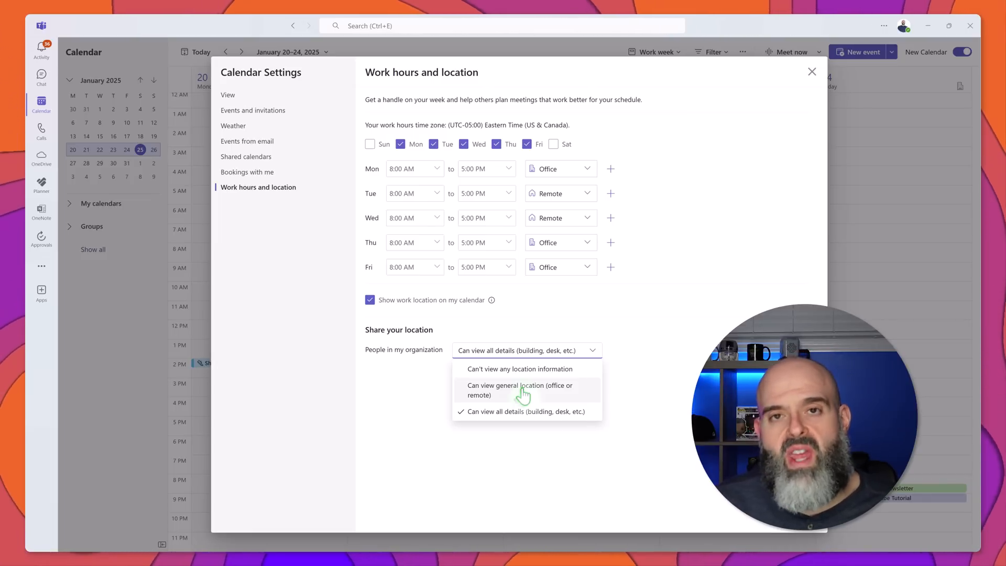
pyautogui.click(811, 71)
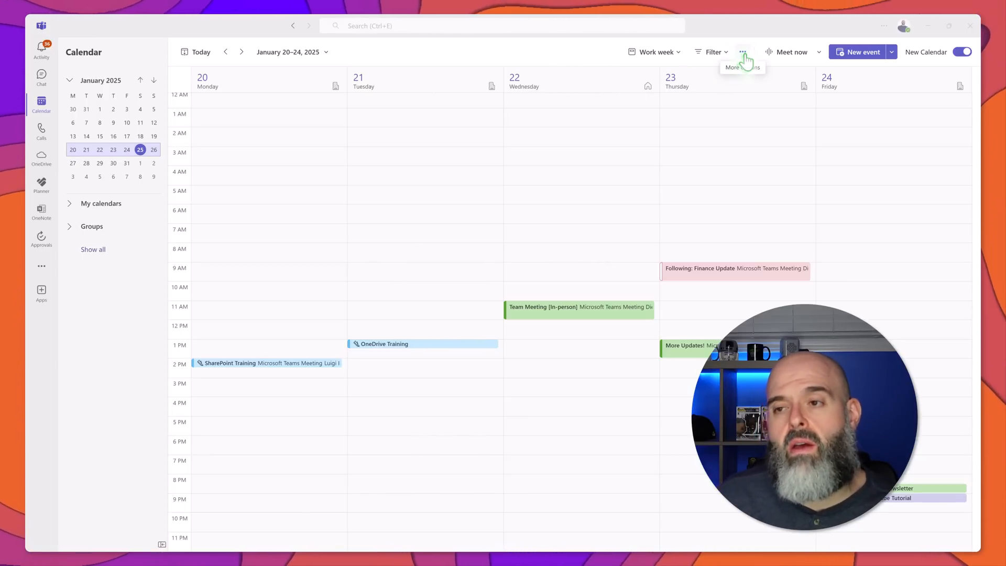
# Print the calendars in Work week view as a detailed agenda.
pyautogui.click(742, 52)
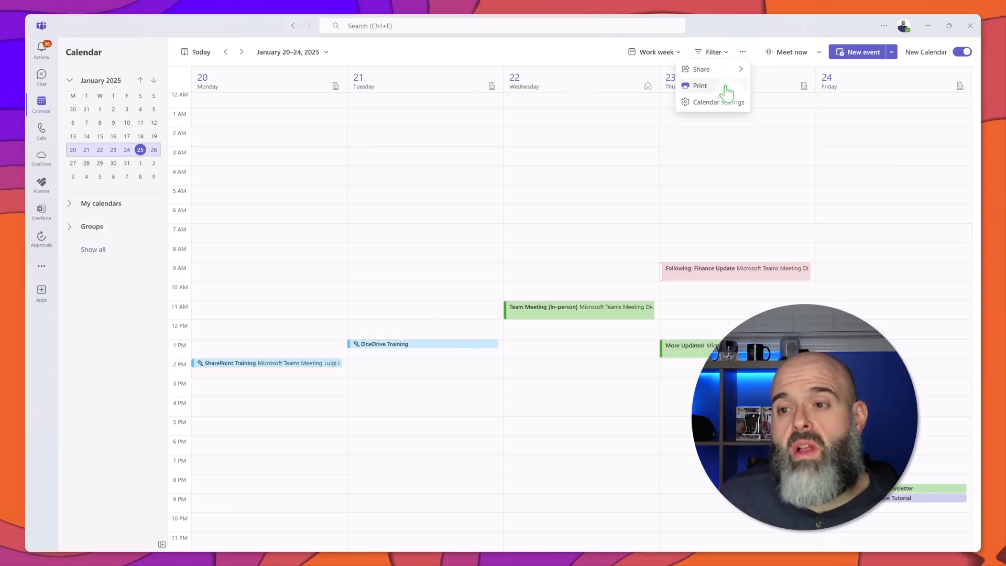
pyautogui.click(700, 85)
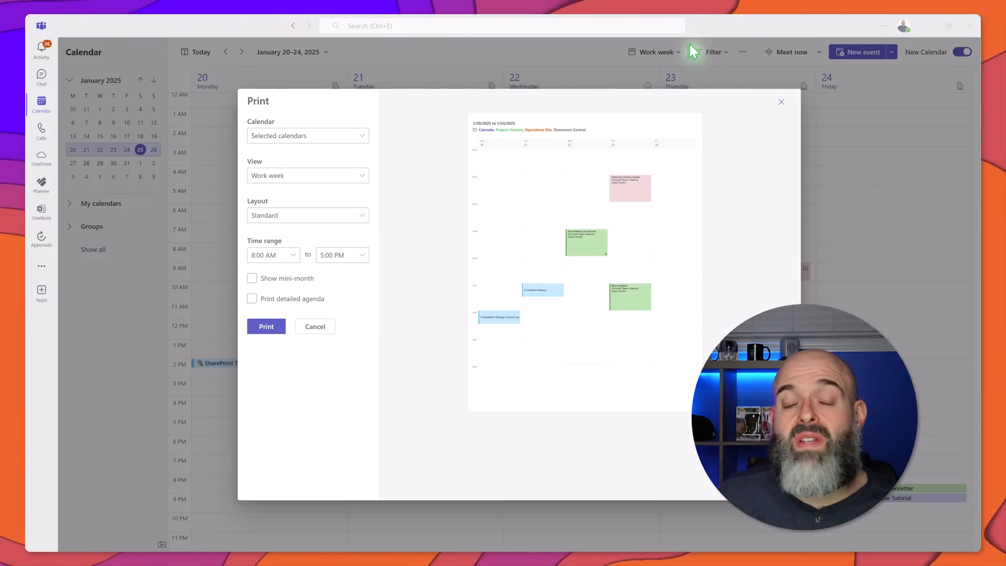
pyautogui.click(308, 135)
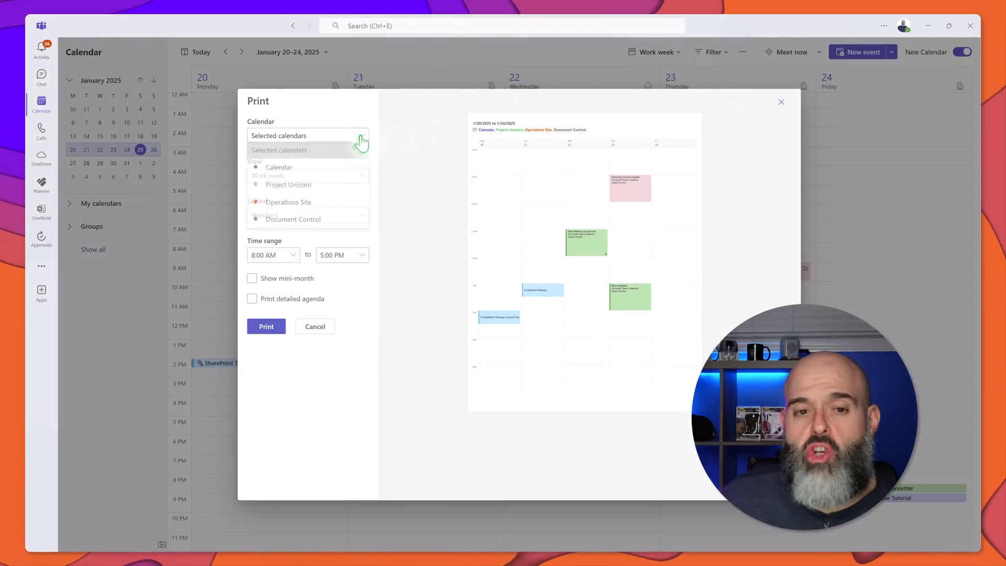
pyautogui.click(308, 136)
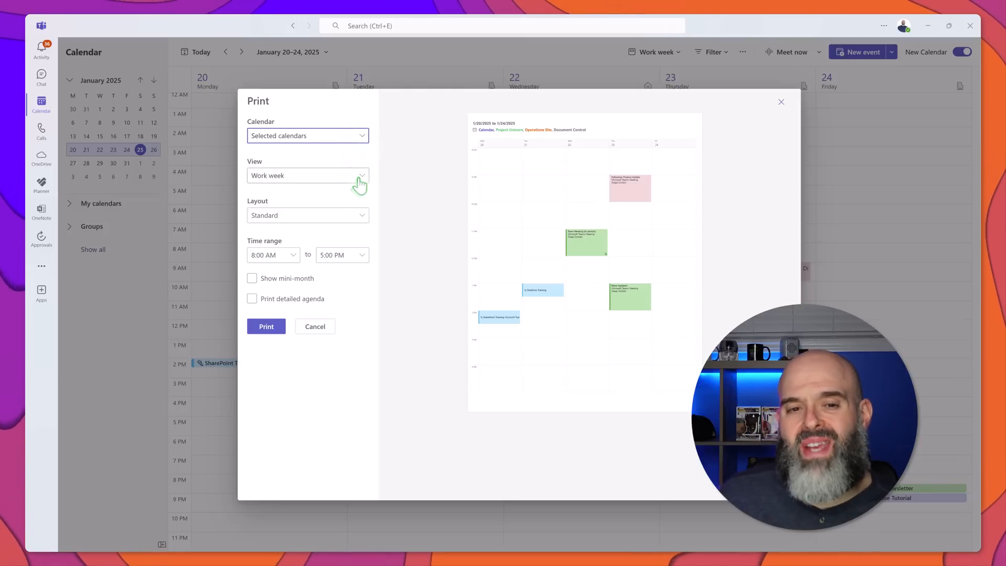
pyautogui.click(307, 175)
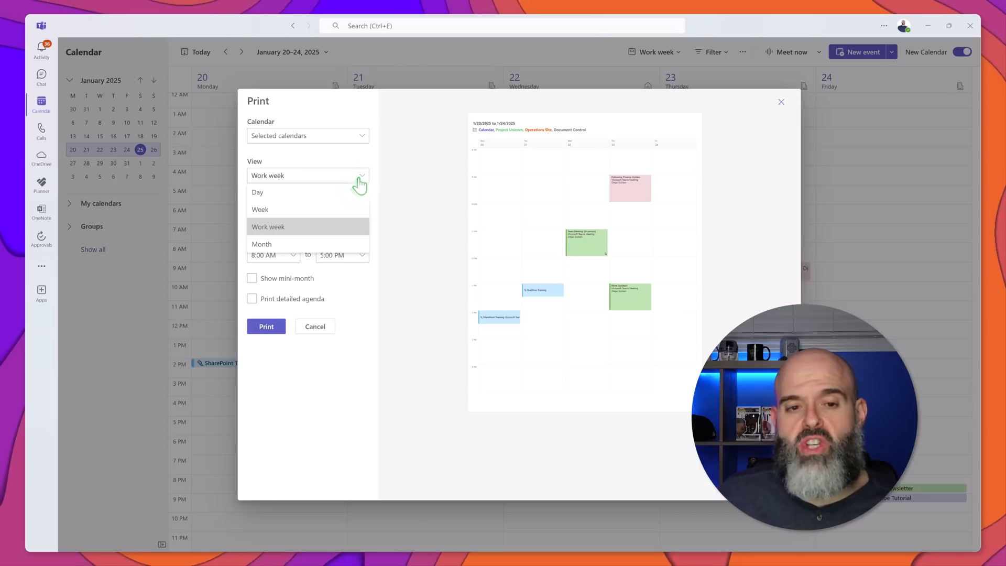
pyautogui.click(268, 226)
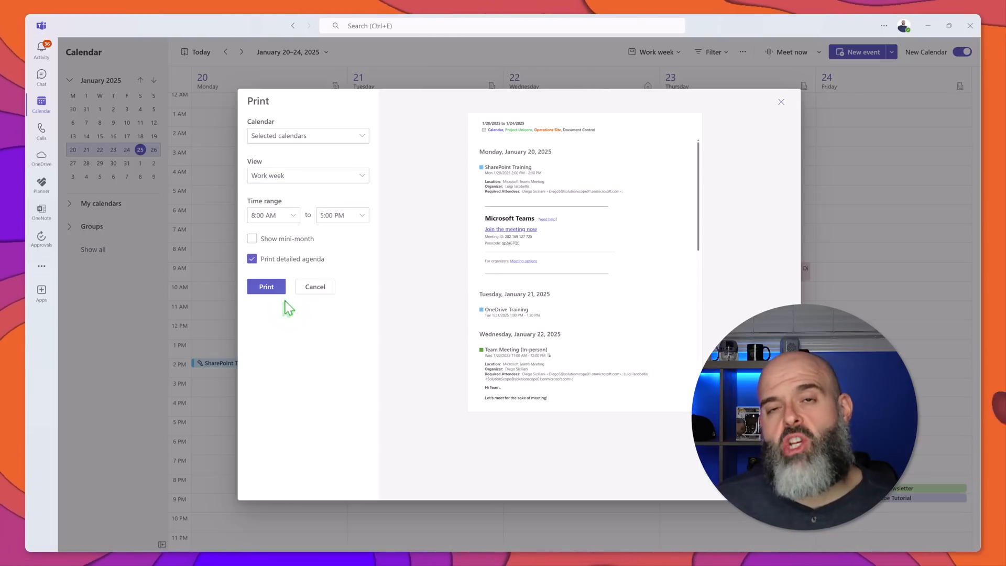
pyautogui.click(315, 286)
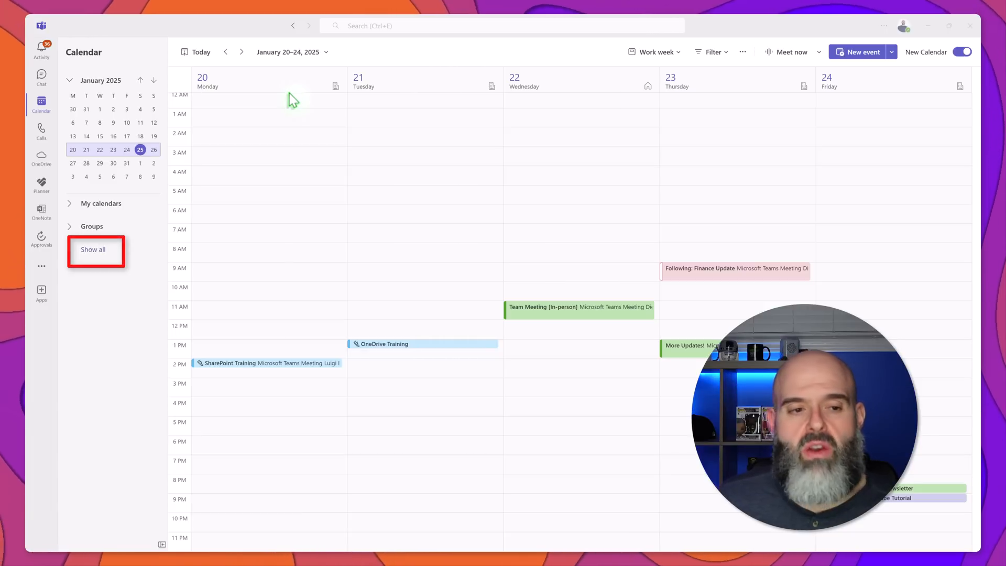
# Expand the full calendar list and tick the Project Roller and Traing and Development groups.
pyautogui.click(93, 249)
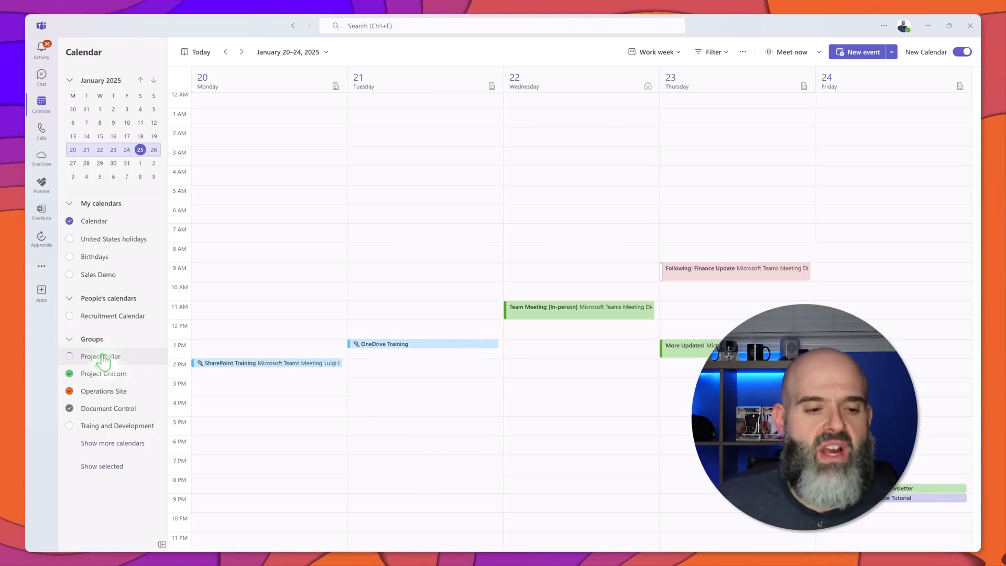
pyautogui.click(69, 357)
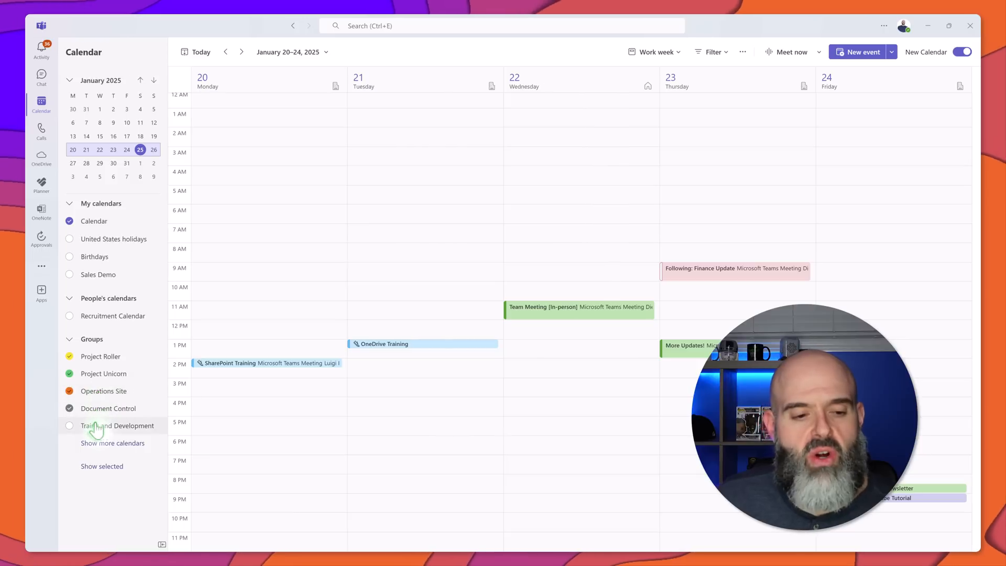
pyautogui.click(69, 425)
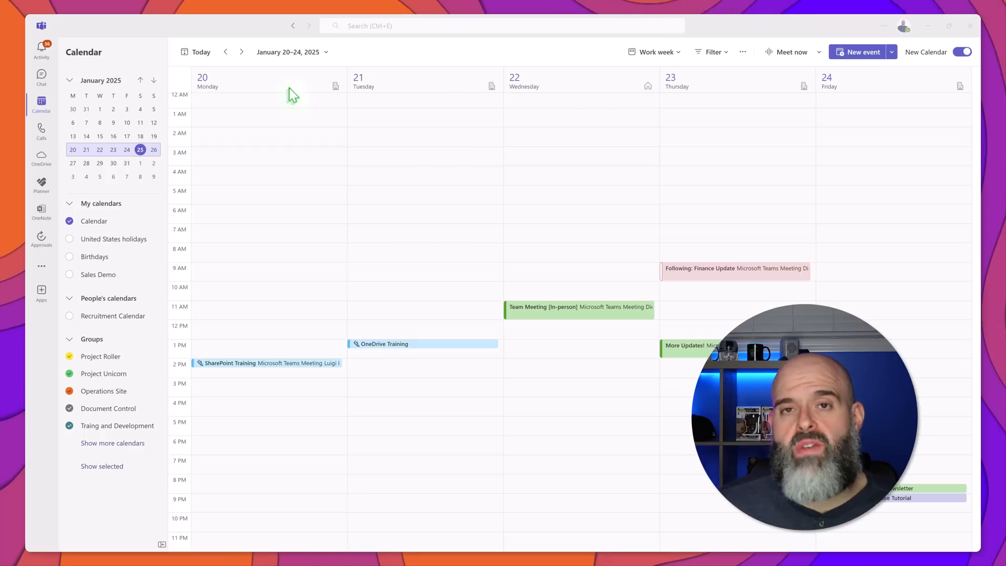
pyautogui.moveTo(639, 83)
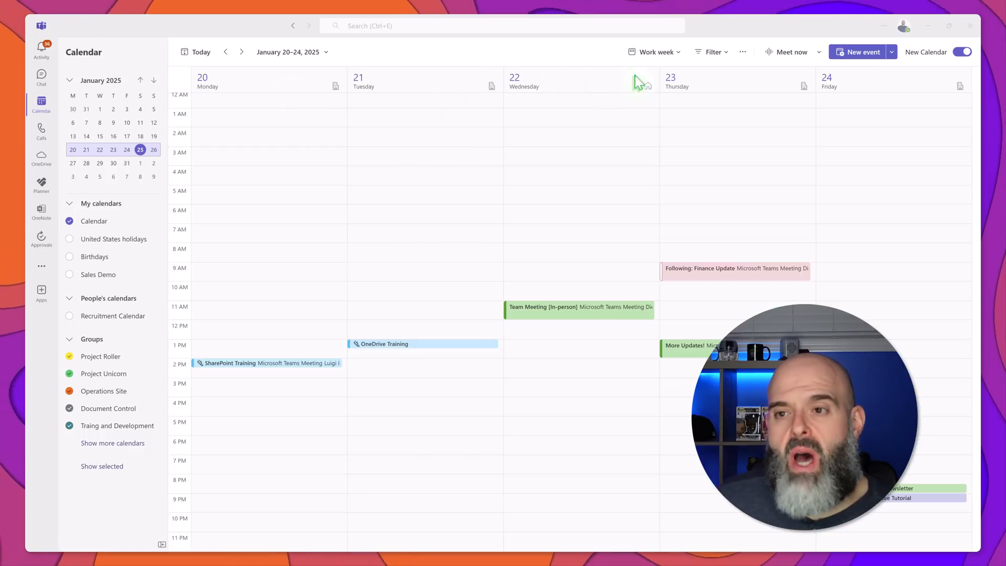
pyautogui.click(652, 52)
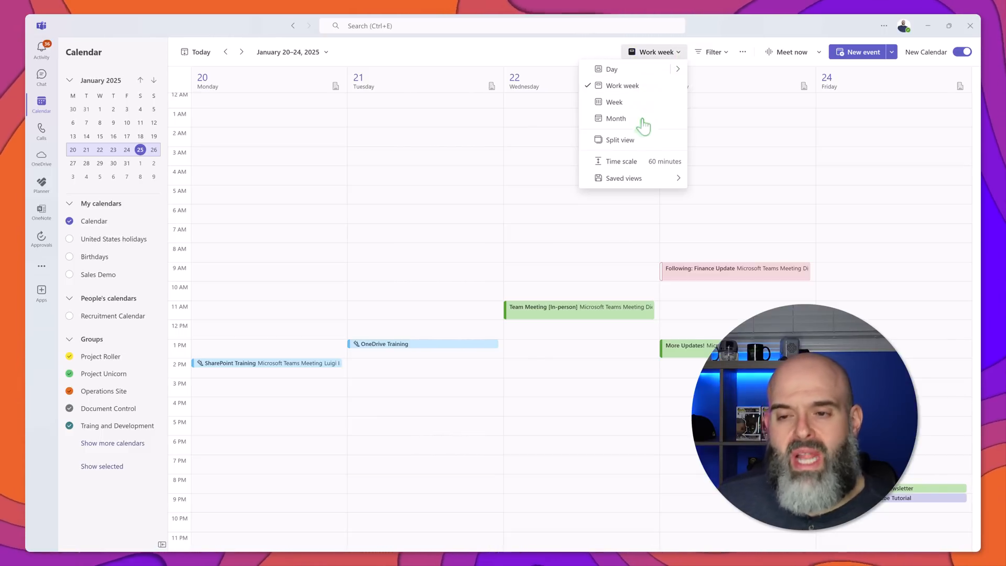
pyautogui.click(619, 140)
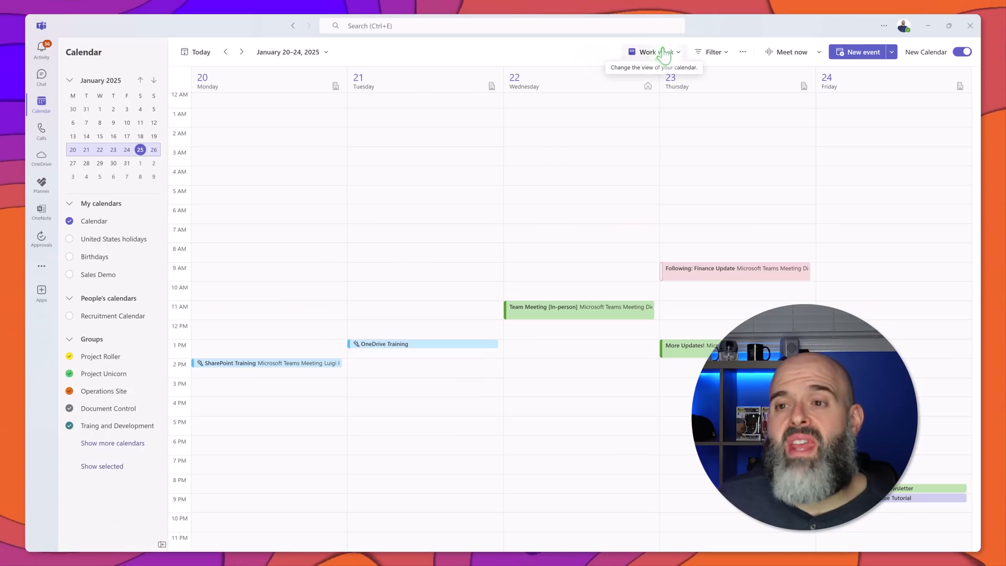
pyautogui.click(651, 52)
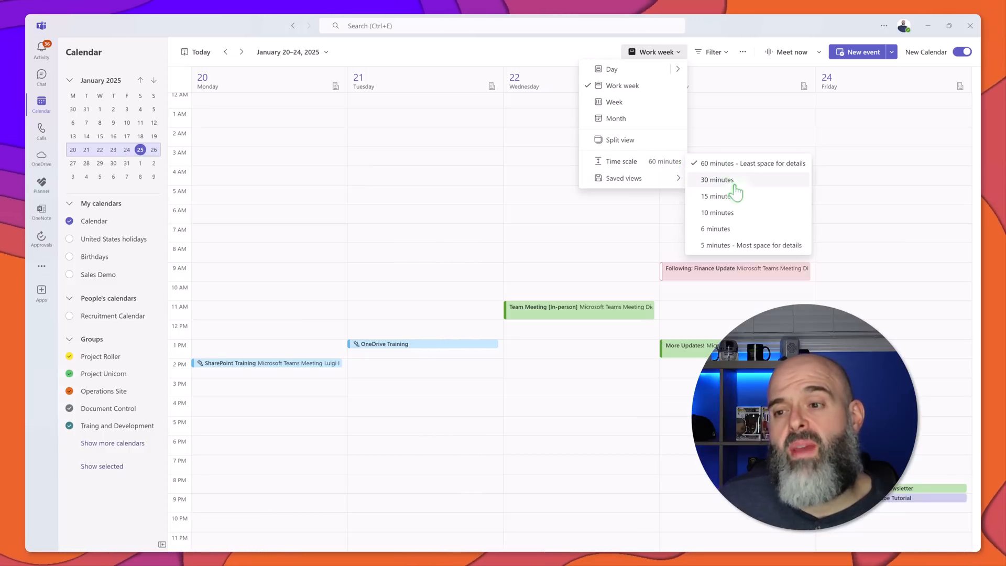
pyautogui.moveTo(741, 242)
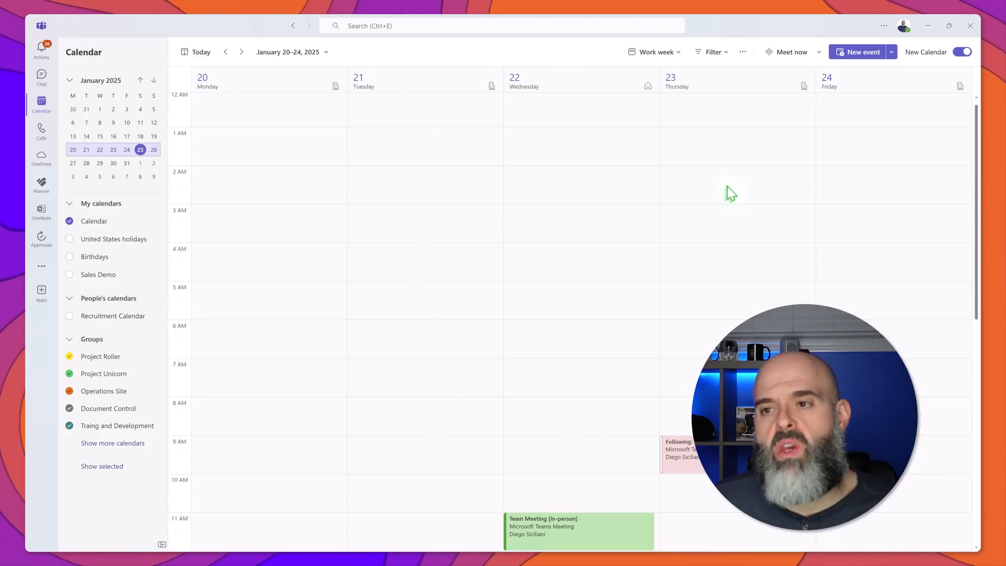
pyautogui.click(652, 52)
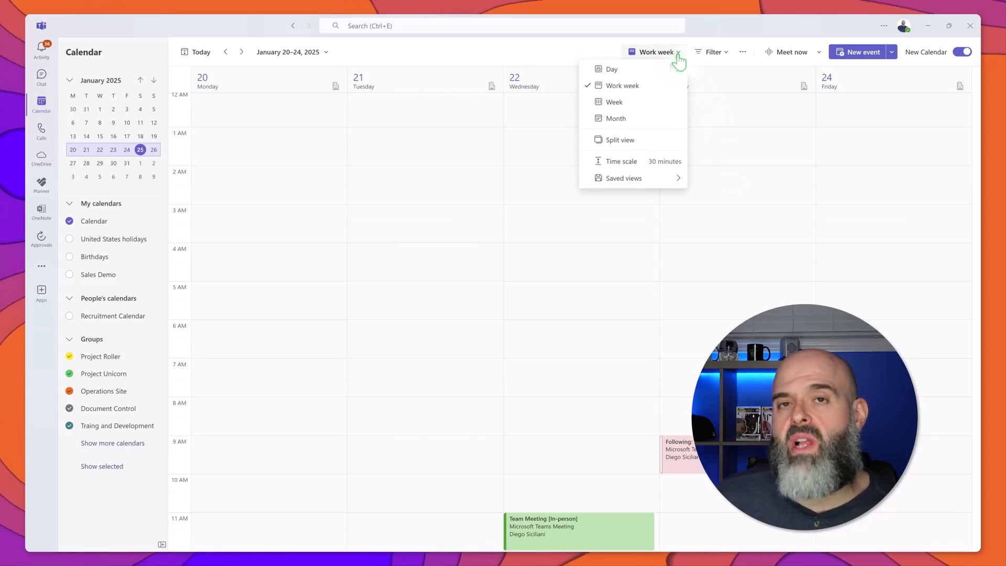
pyautogui.moveTo(623, 178)
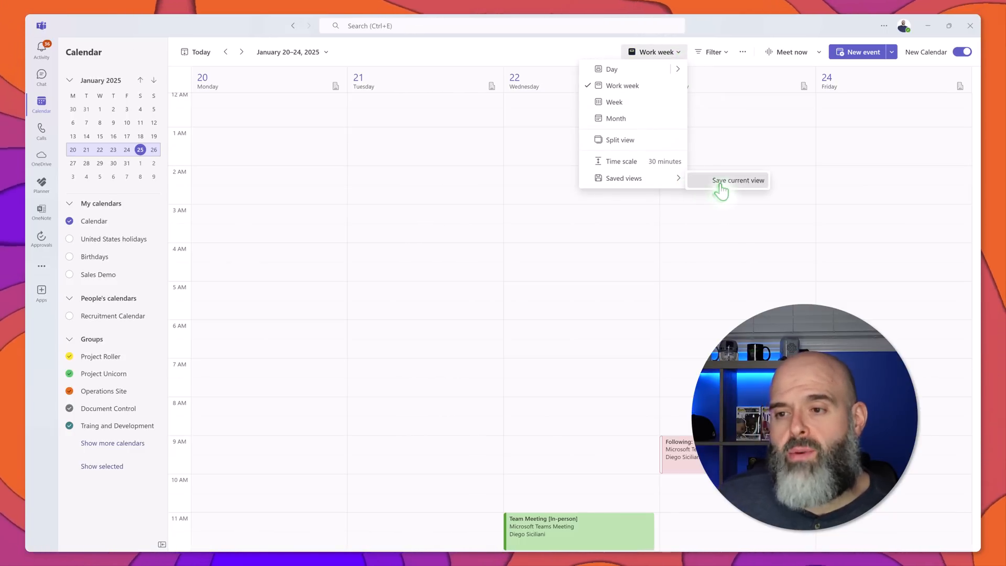
pyautogui.click(738, 180)
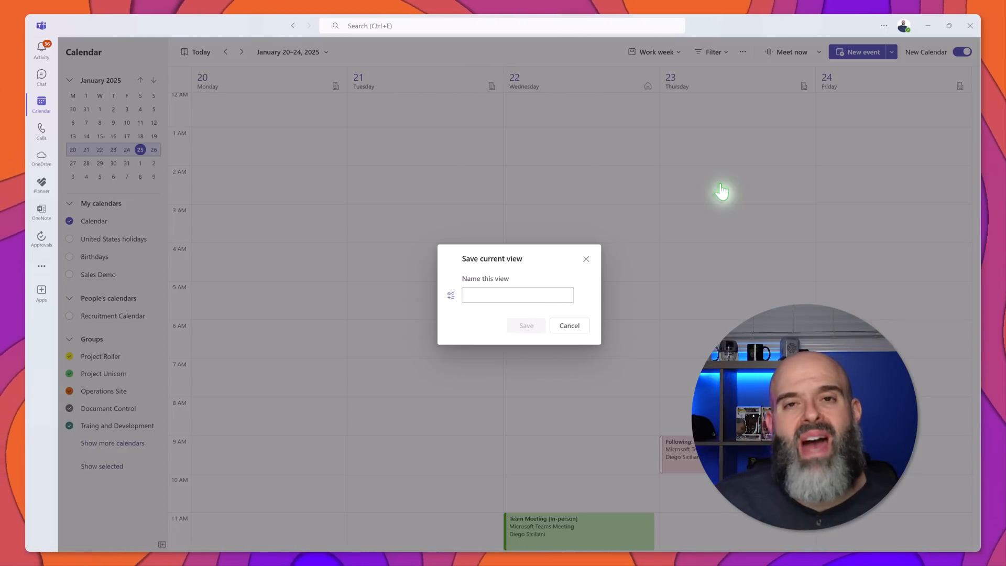
pyautogui.click(569, 325)
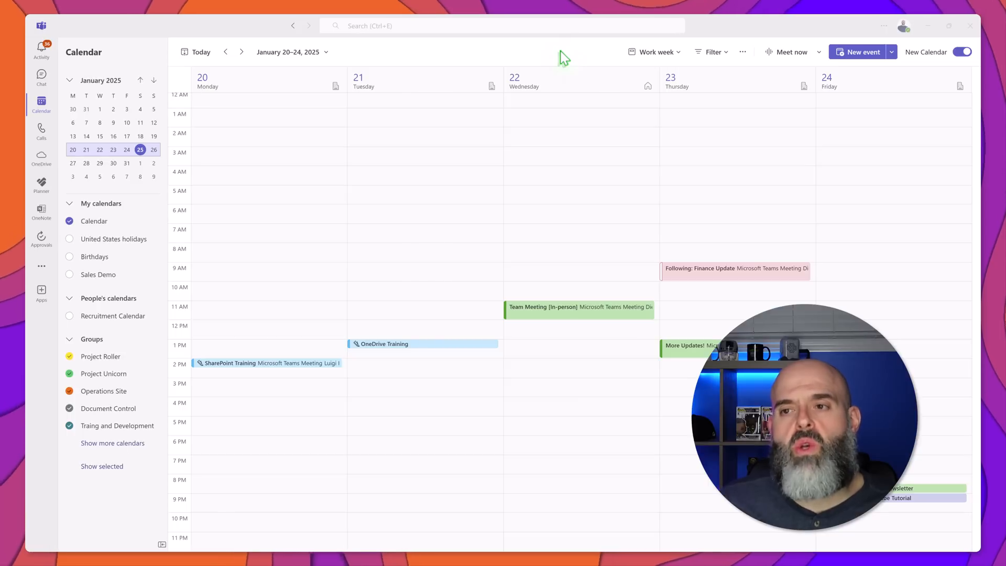
pyautogui.moveTo(712, 52)
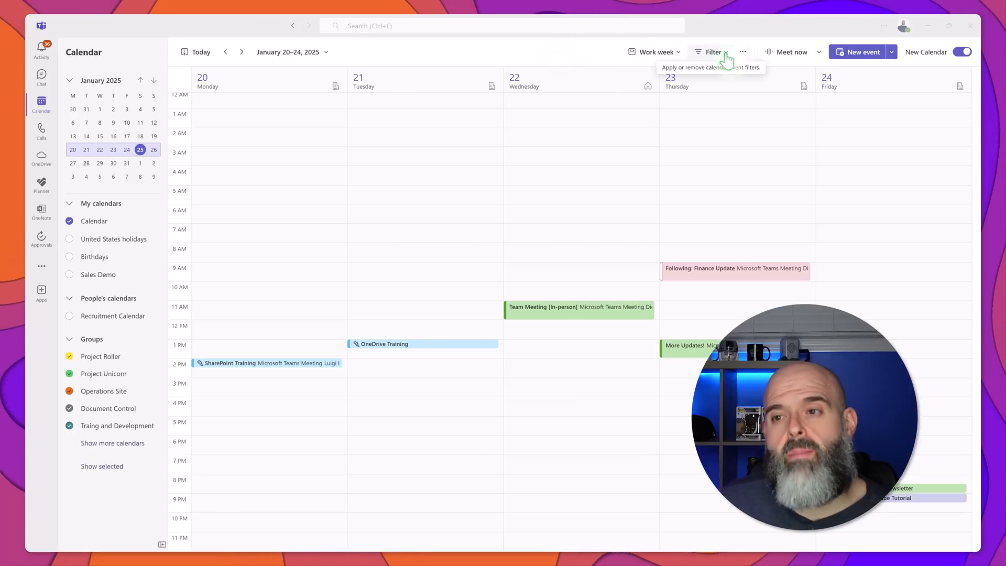
# Unselect all category filters so only Green category events remain.
pyautogui.click(711, 52)
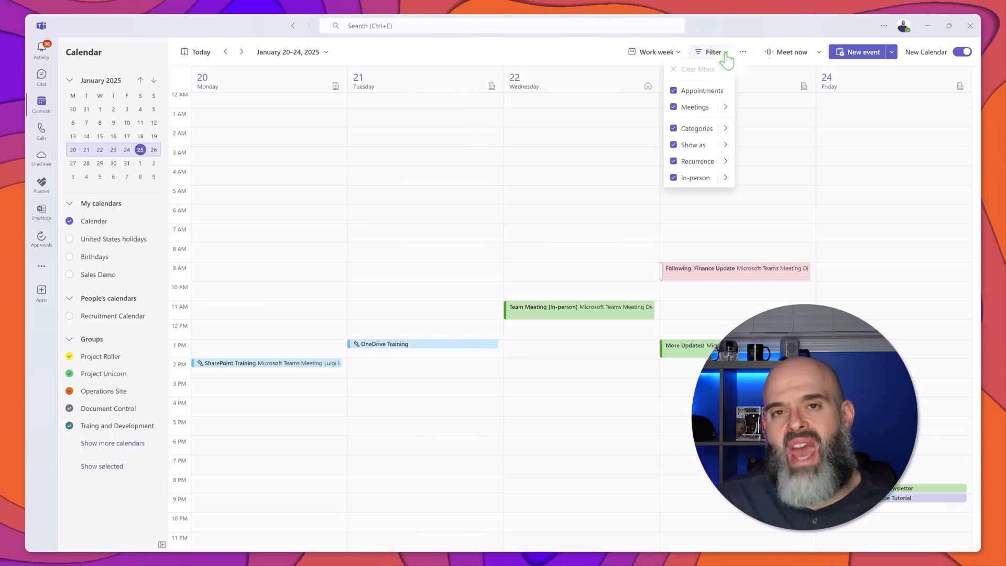
pyautogui.click(696, 128)
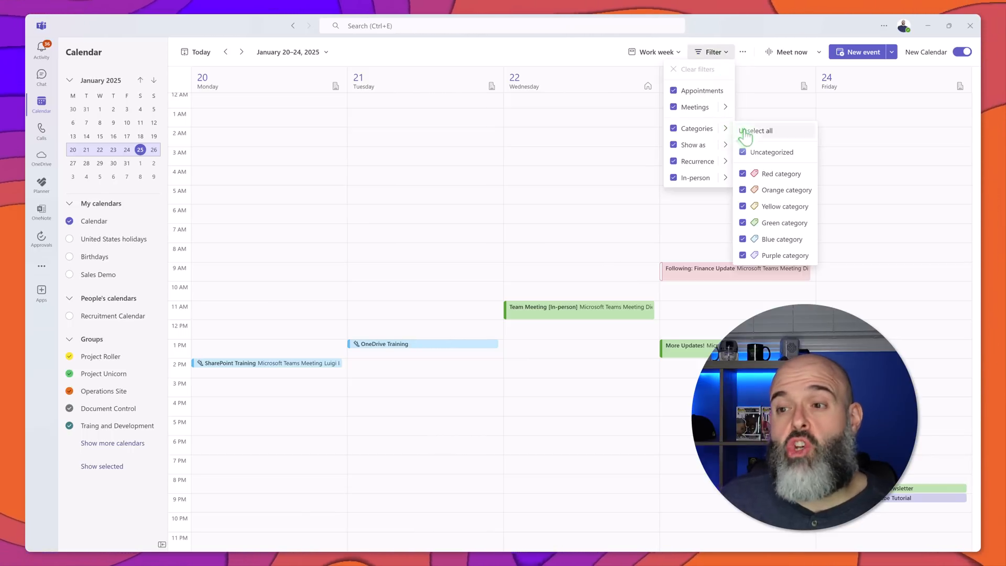
pyautogui.click(756, 131)
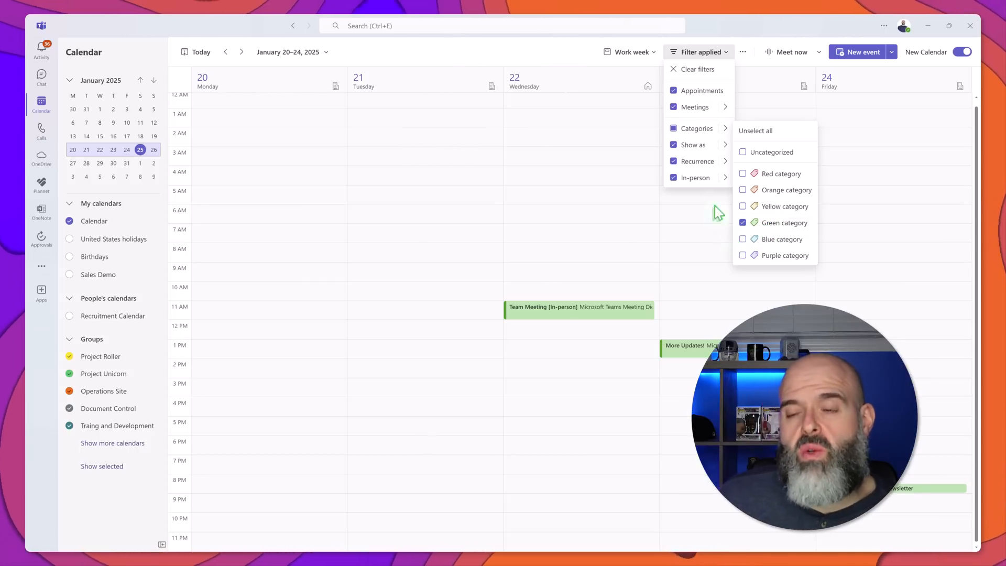
pyautogui.click(629, 52)
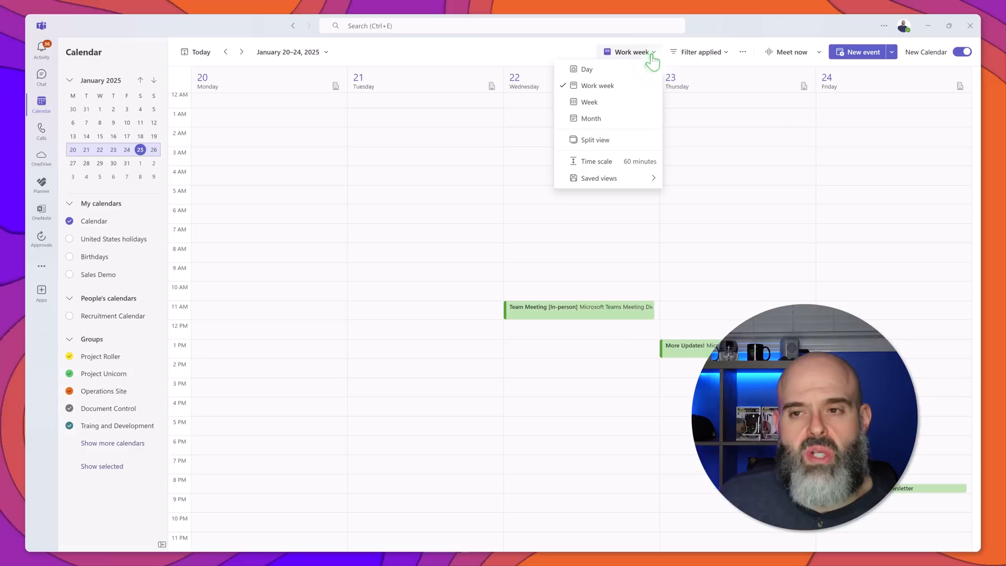